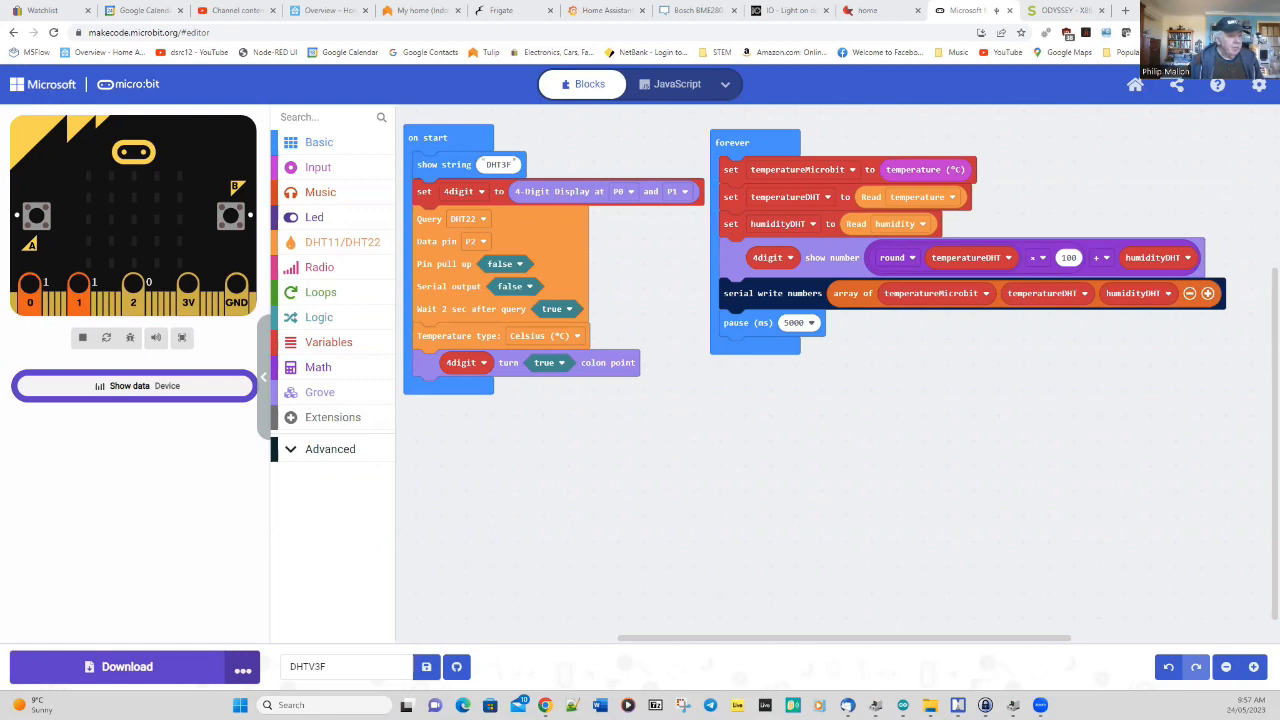
pyautogui.moveTo(636, 498)
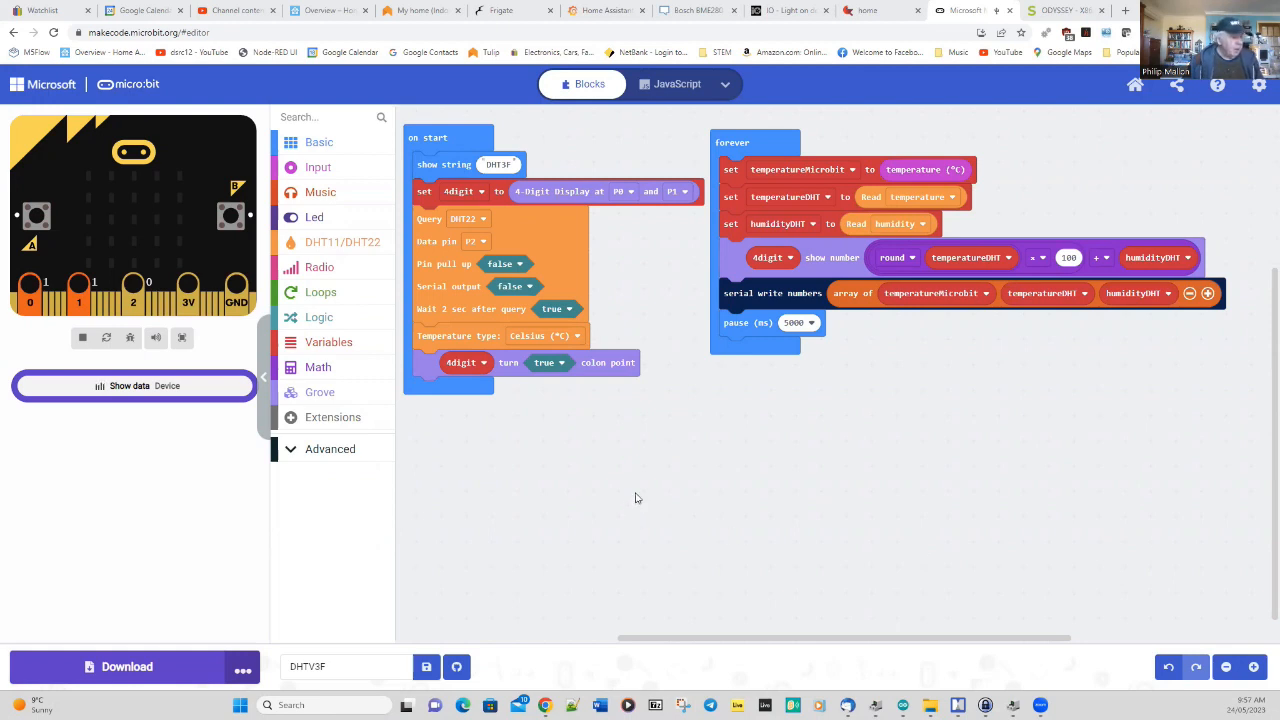
pyautogui.moveTo(645, 495)
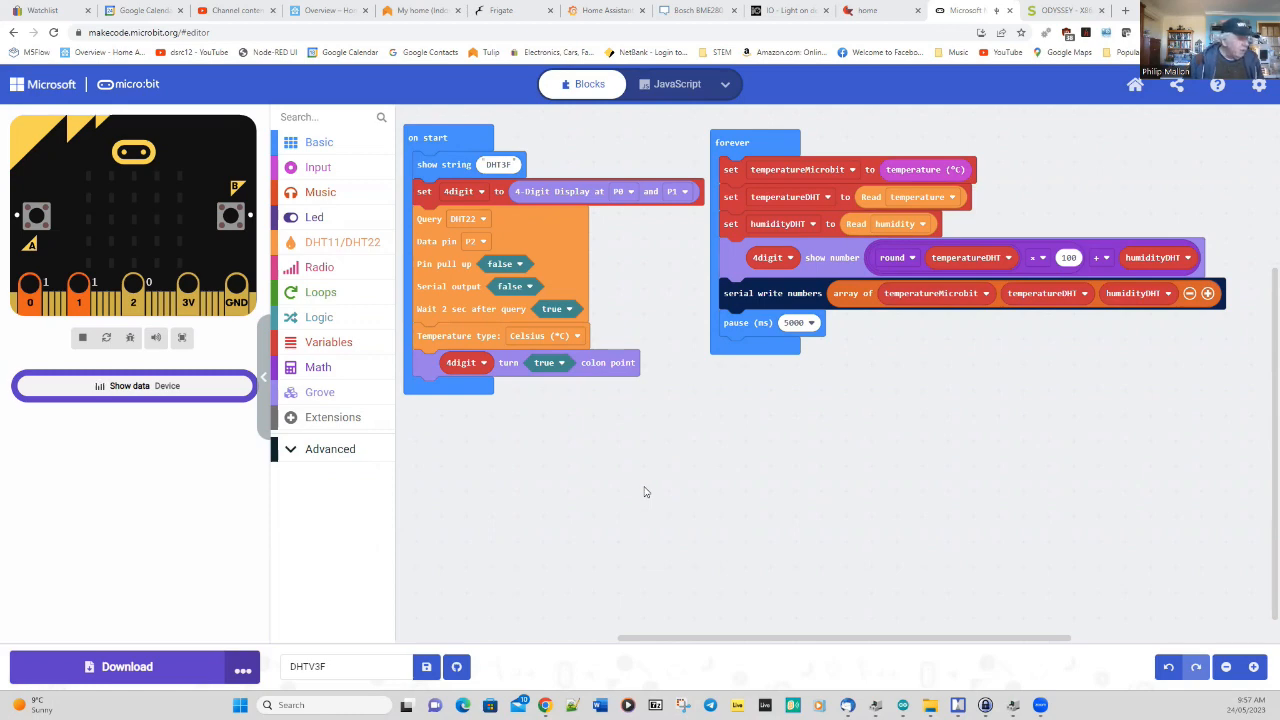
pyautogui.moveTo(556, 433)
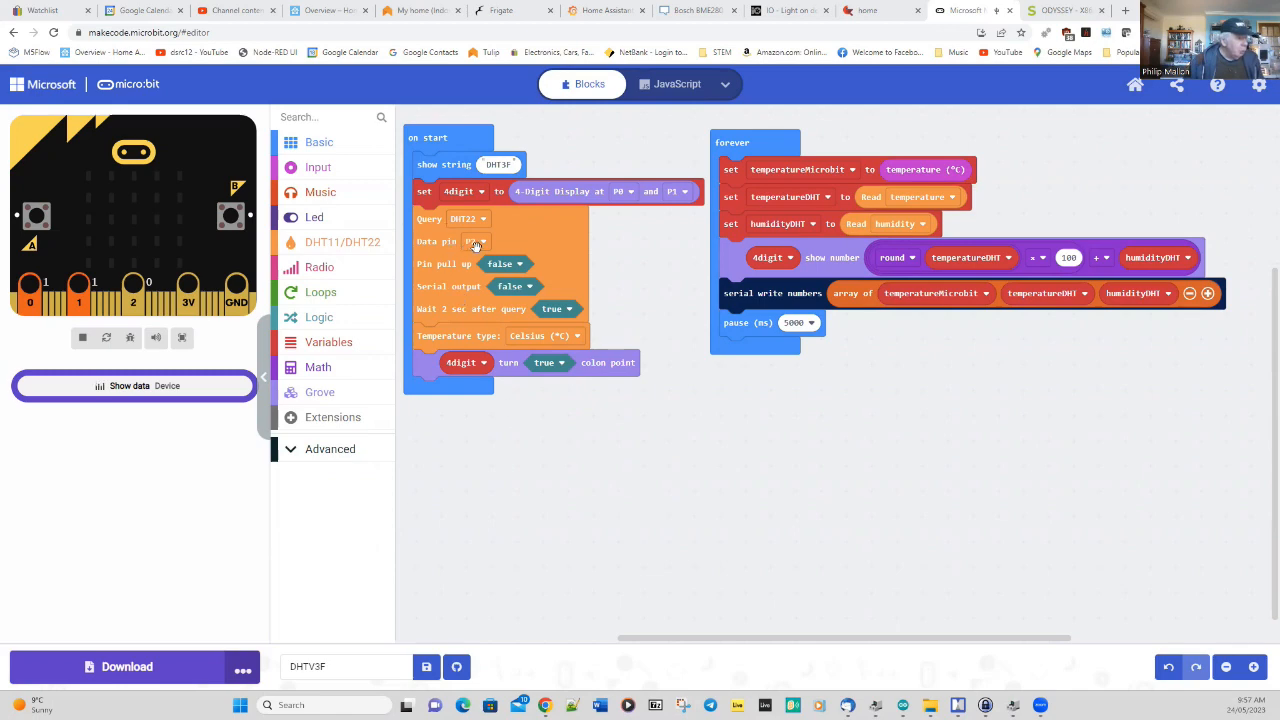
pyautogui.moveTo(476, 245)
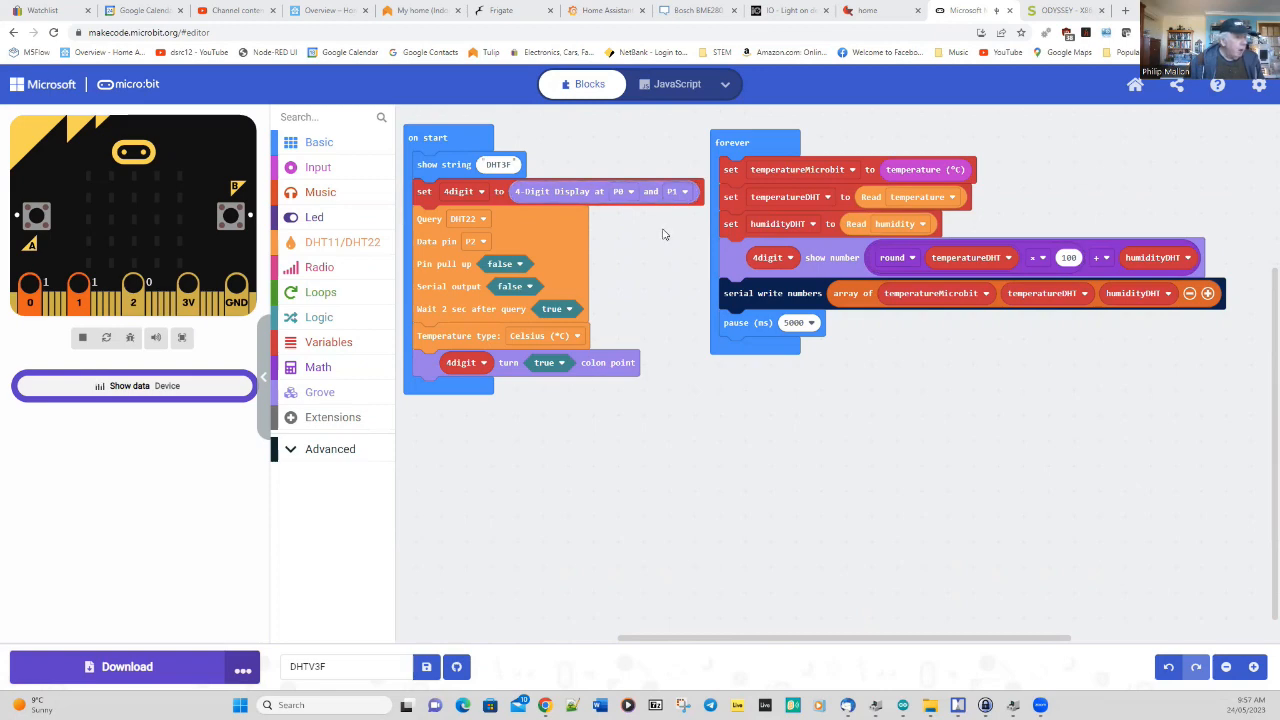
pyautogui.moveTo(700, 265)
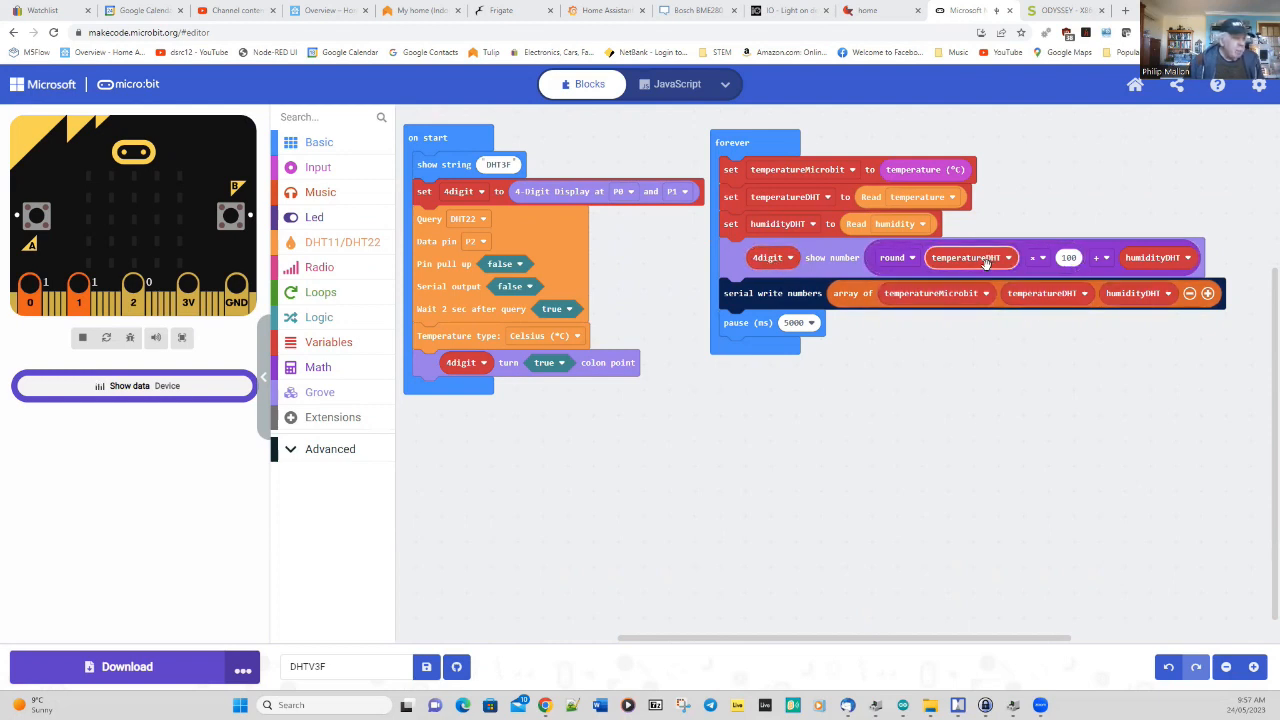
pyautogui.moveTo(970, 258)
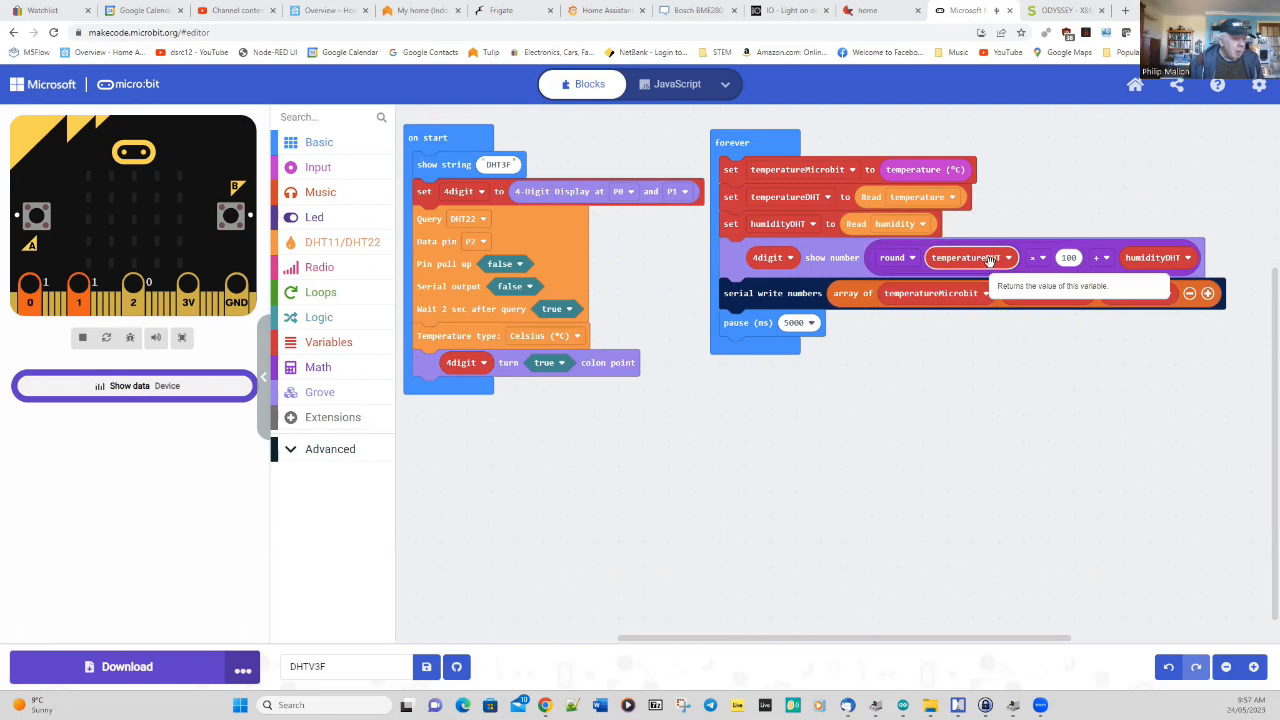
# - Pair the USB micro:bit as BBC micro:bit CMSIS-DAP through MakeCode's Connect device option
pyautogui.click(1208, 292)
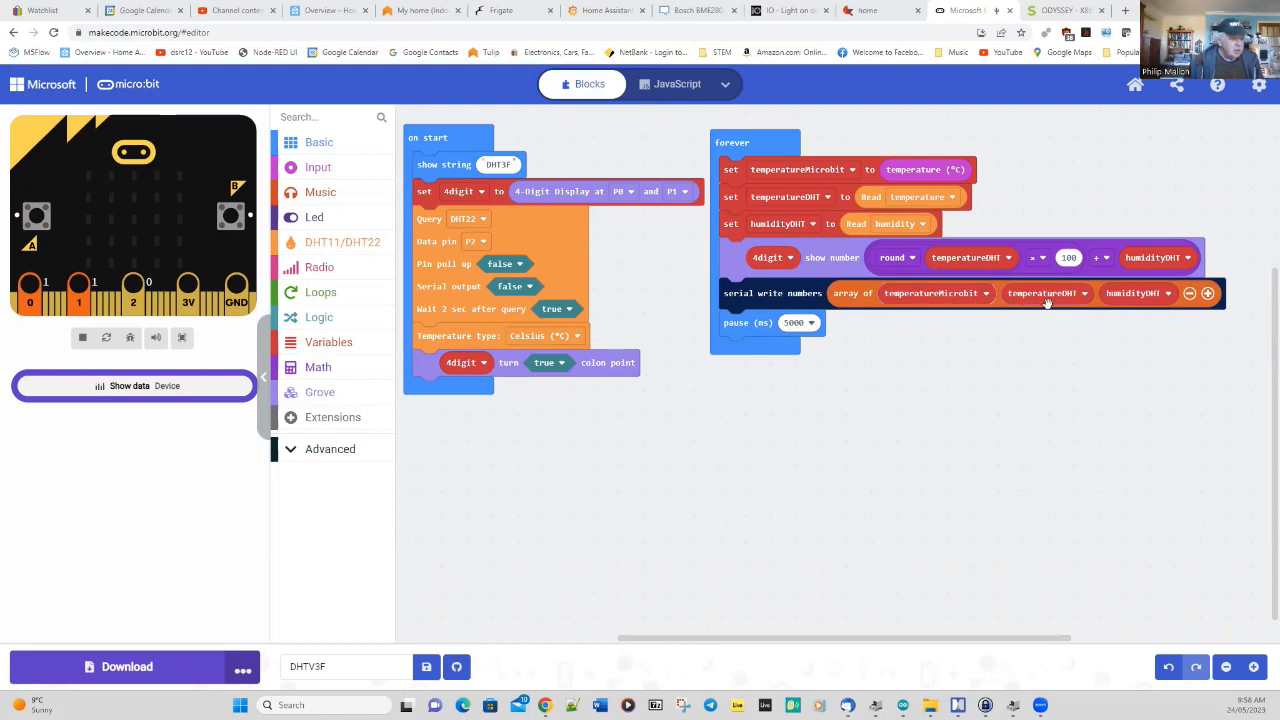
pyautogui.moveTo(1255, 330)
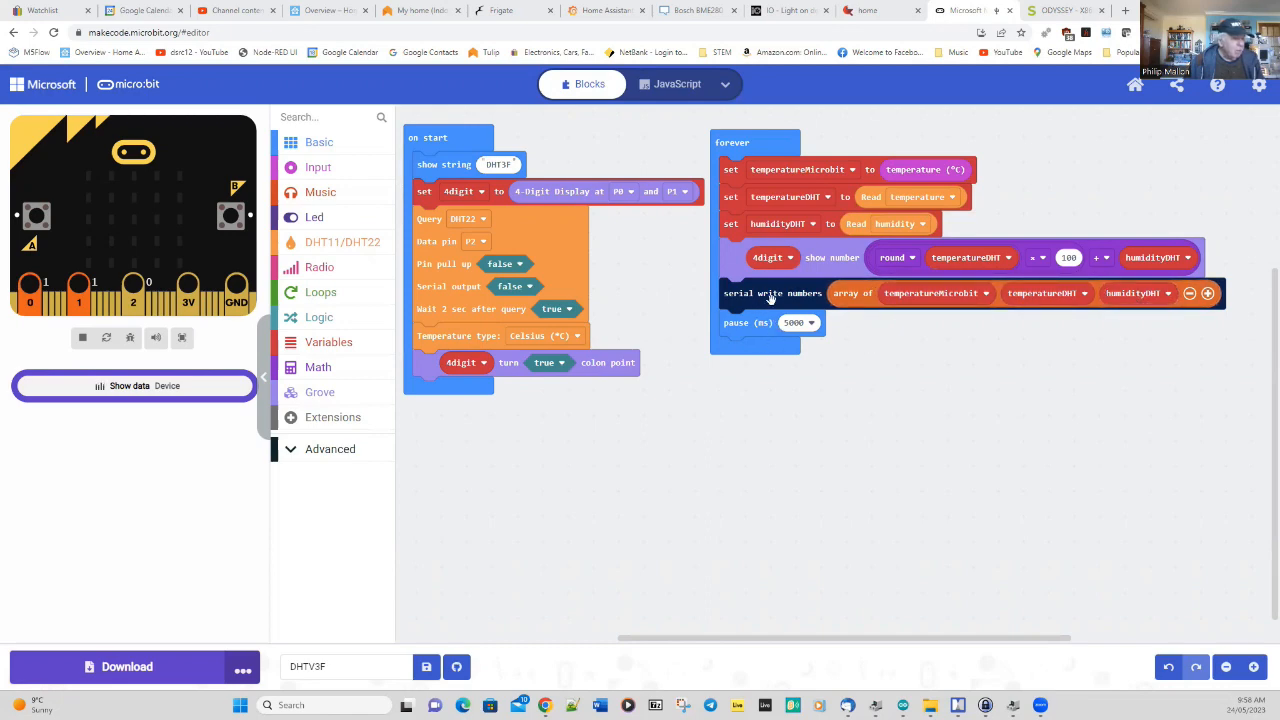
pyautogui.moveTo(613, 548)
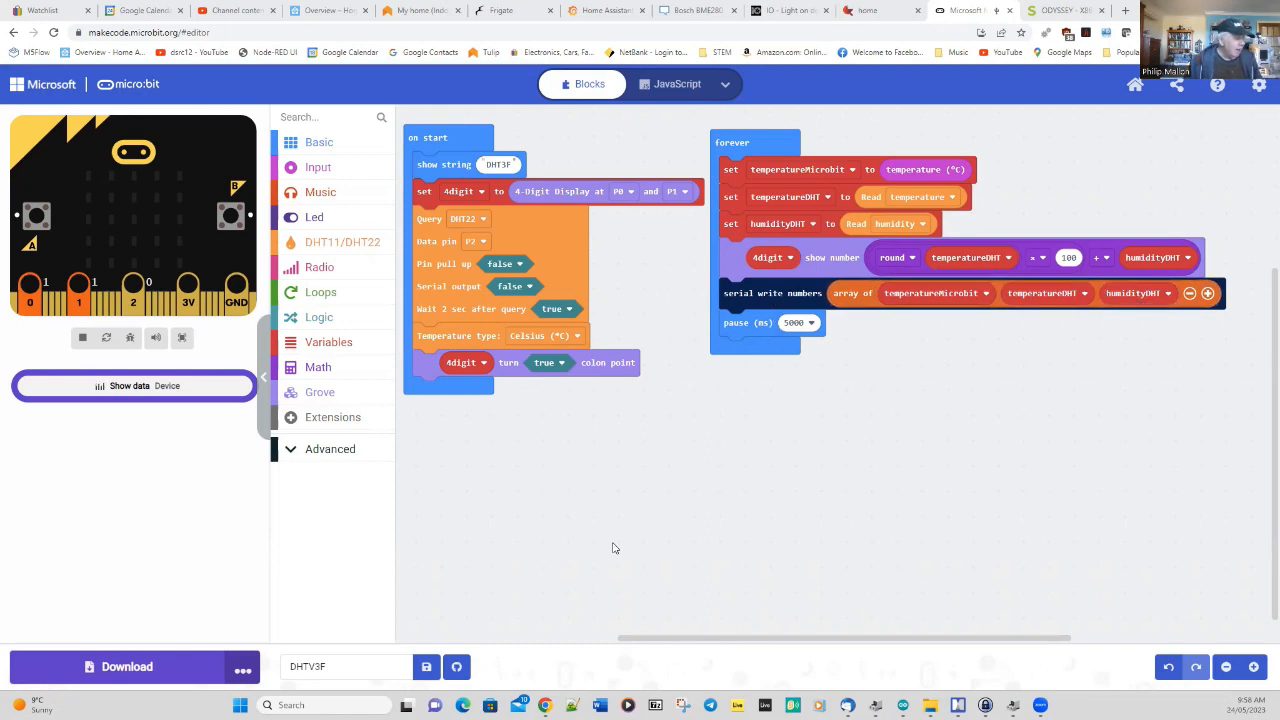
pyautogui.moveTo(242, 667)
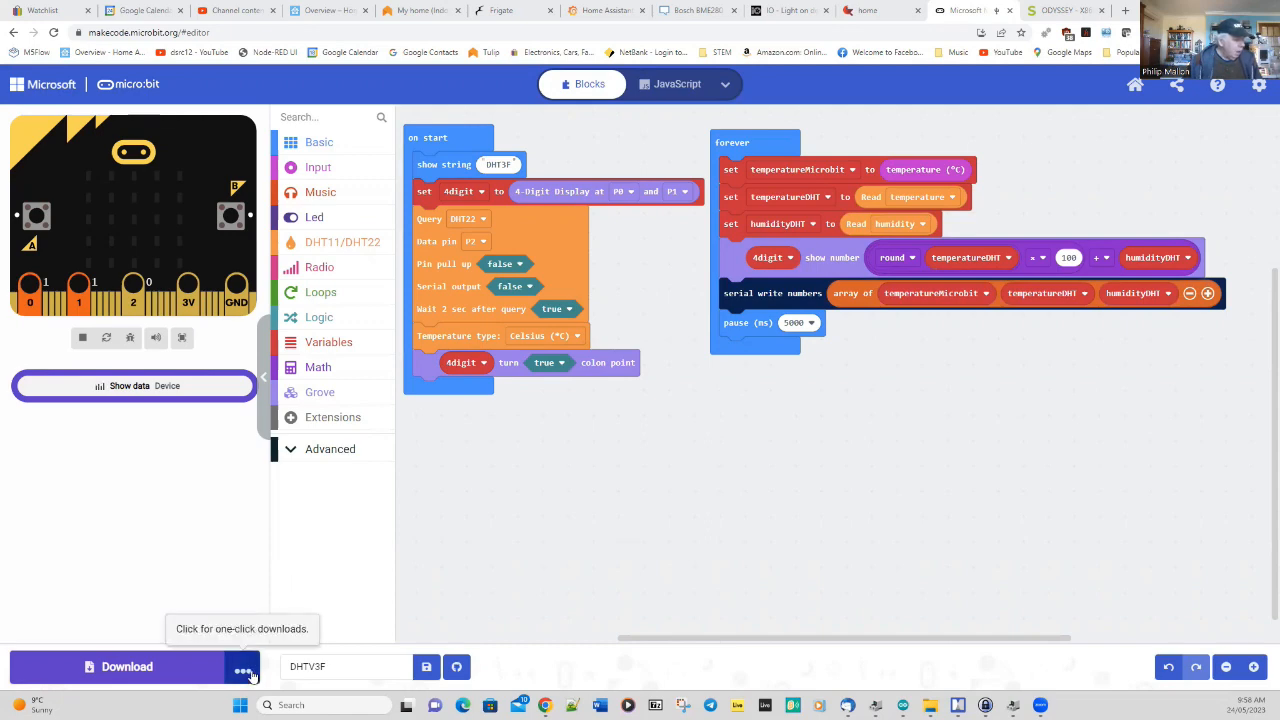
pyautogui.click(242, 666)
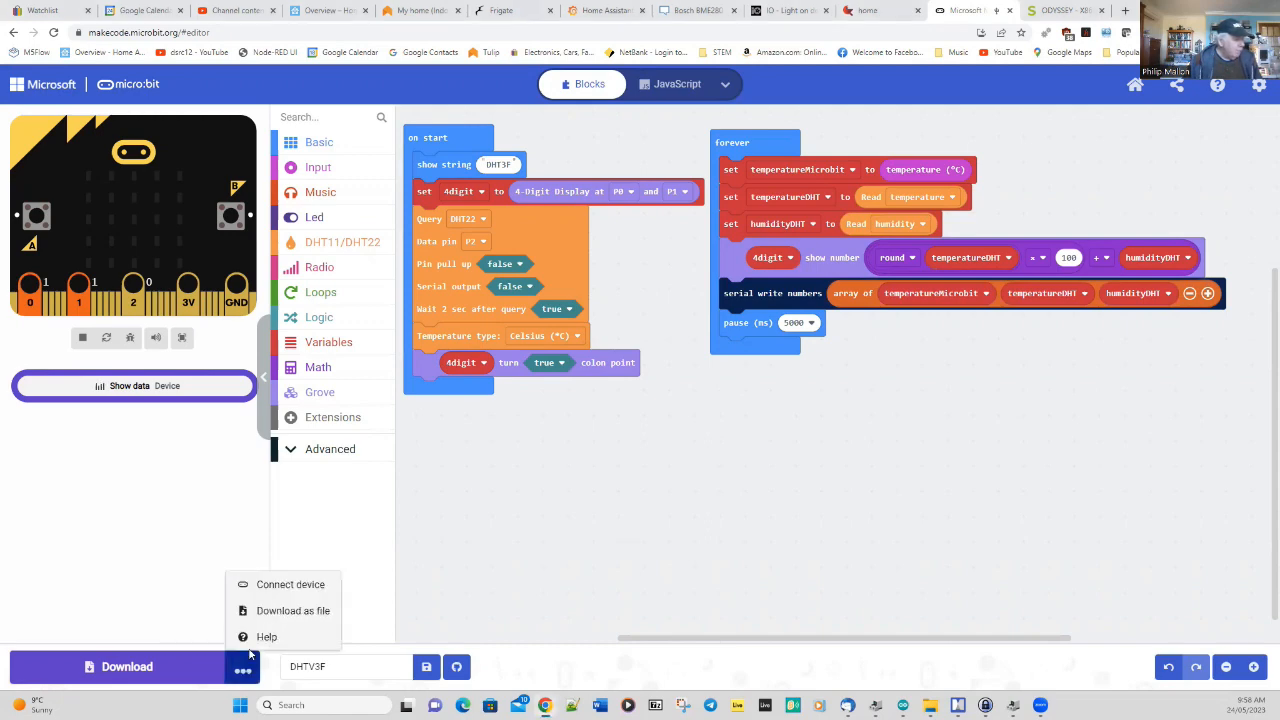
pyautogui.click(290, 584)
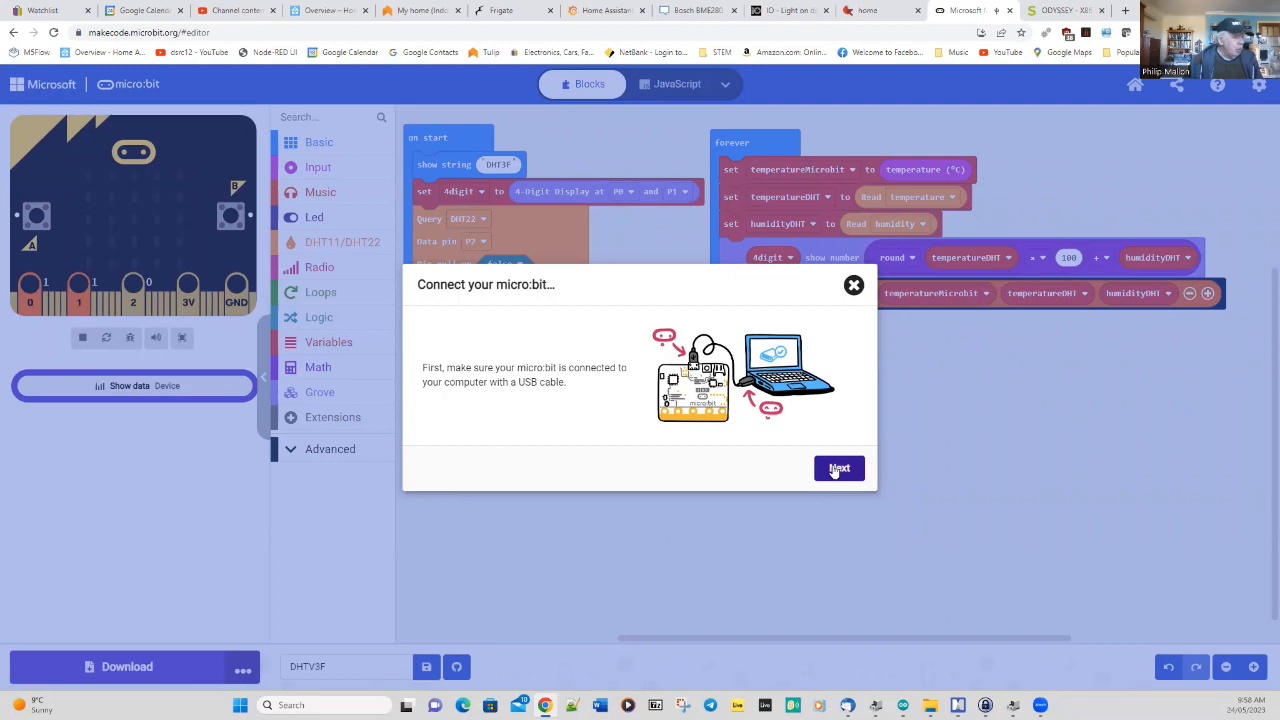
pyautogui.click(838, 468)
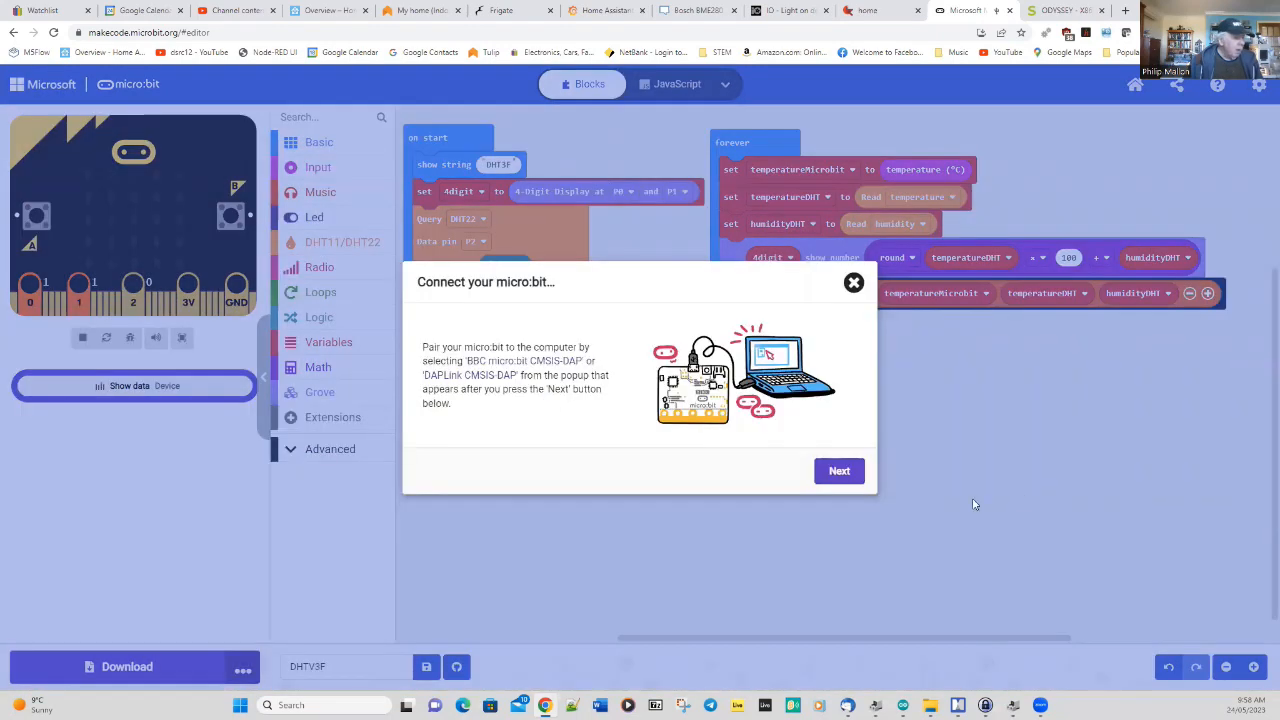
pyautogui.click(838, 470)
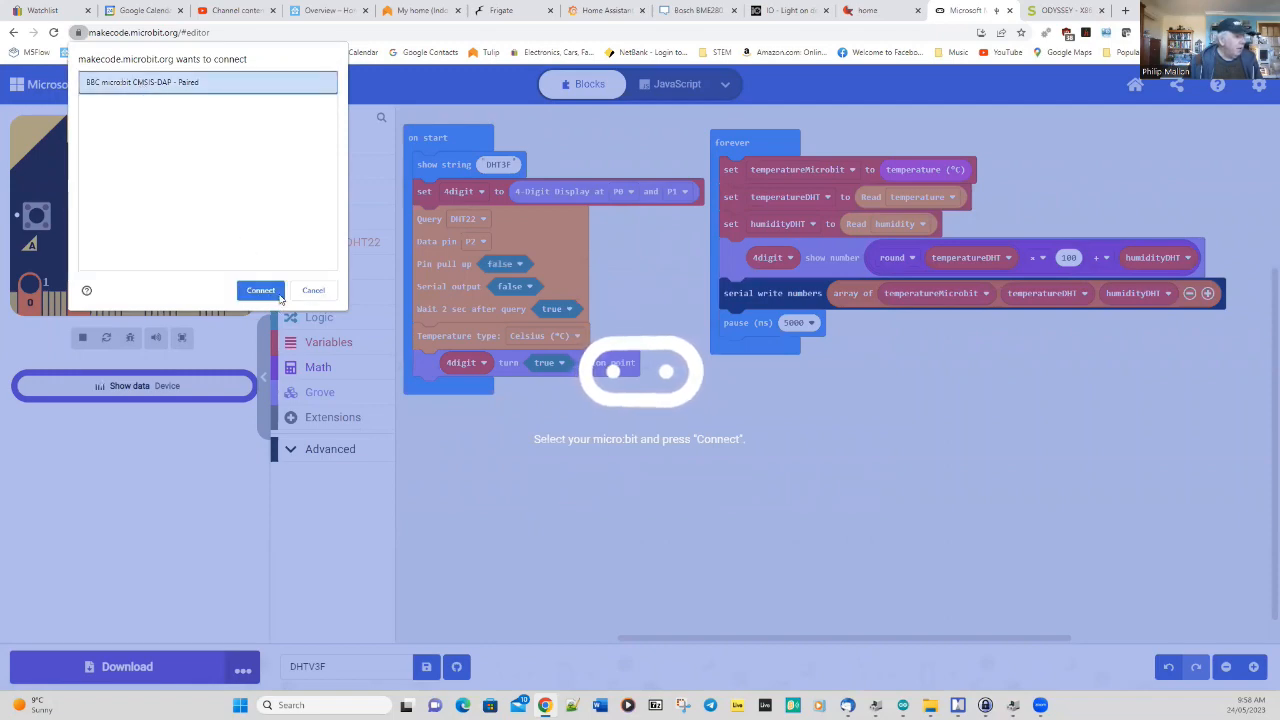
pyautogui.click(260, 290)
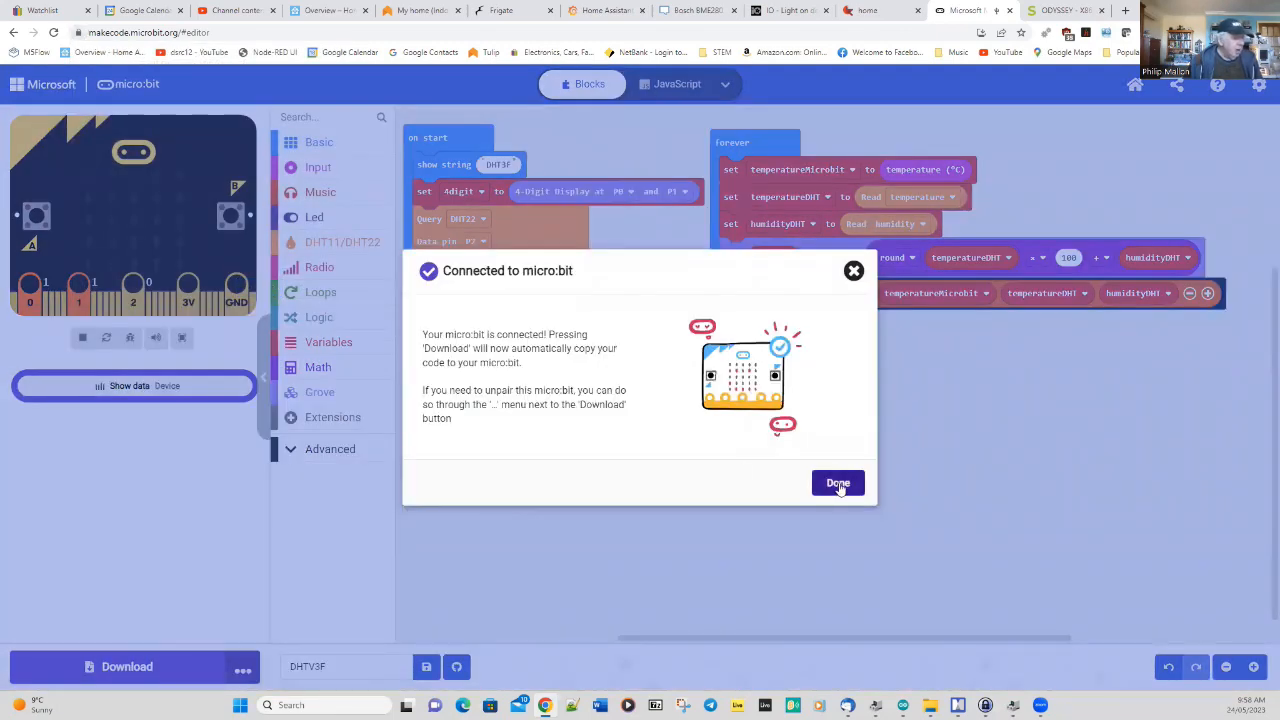
pyautogui.click(837, 483)
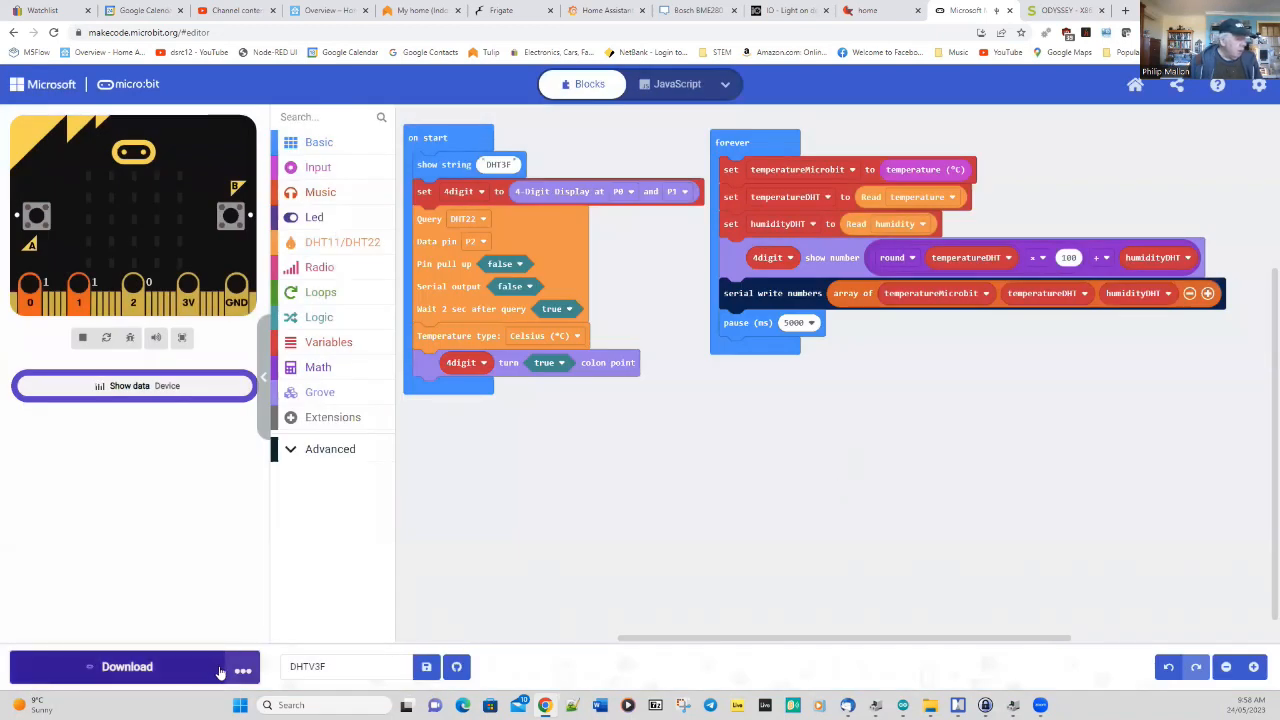
# - Download the sensor program to the paired micro:bit and return from the data view
pyautogui.click(135, 386)
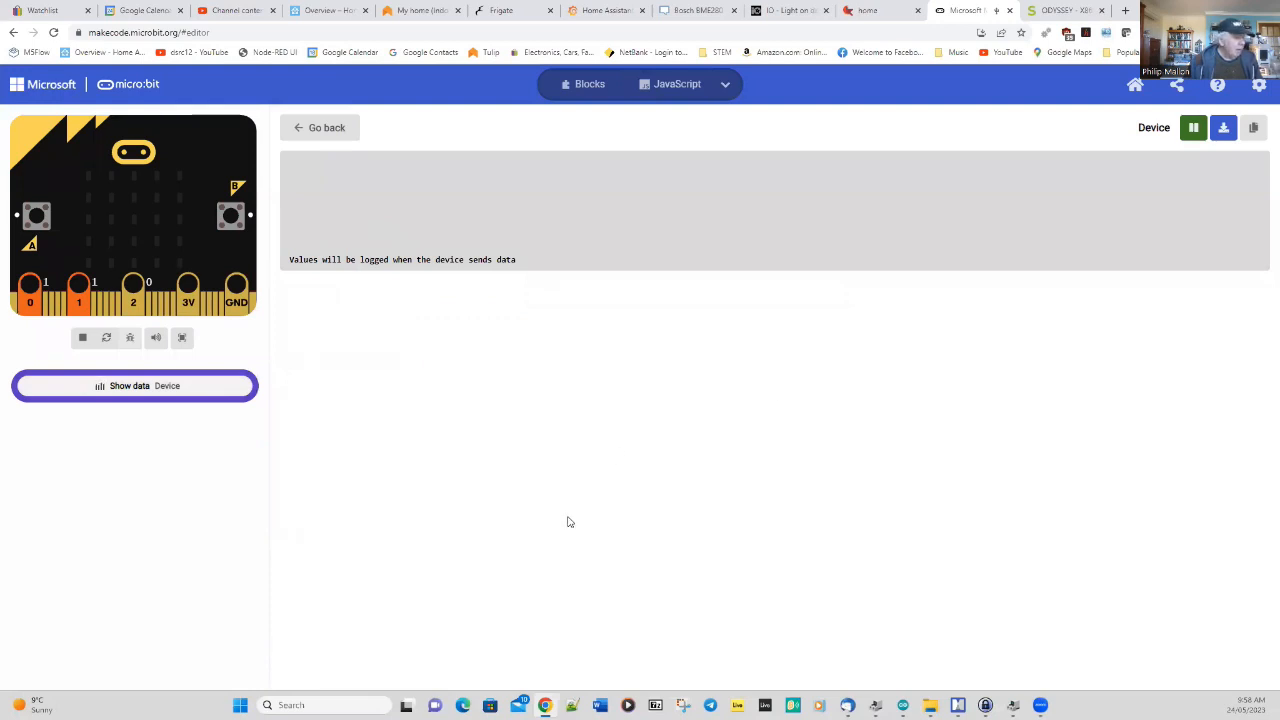
pyautogui.moveTo(518, 518)
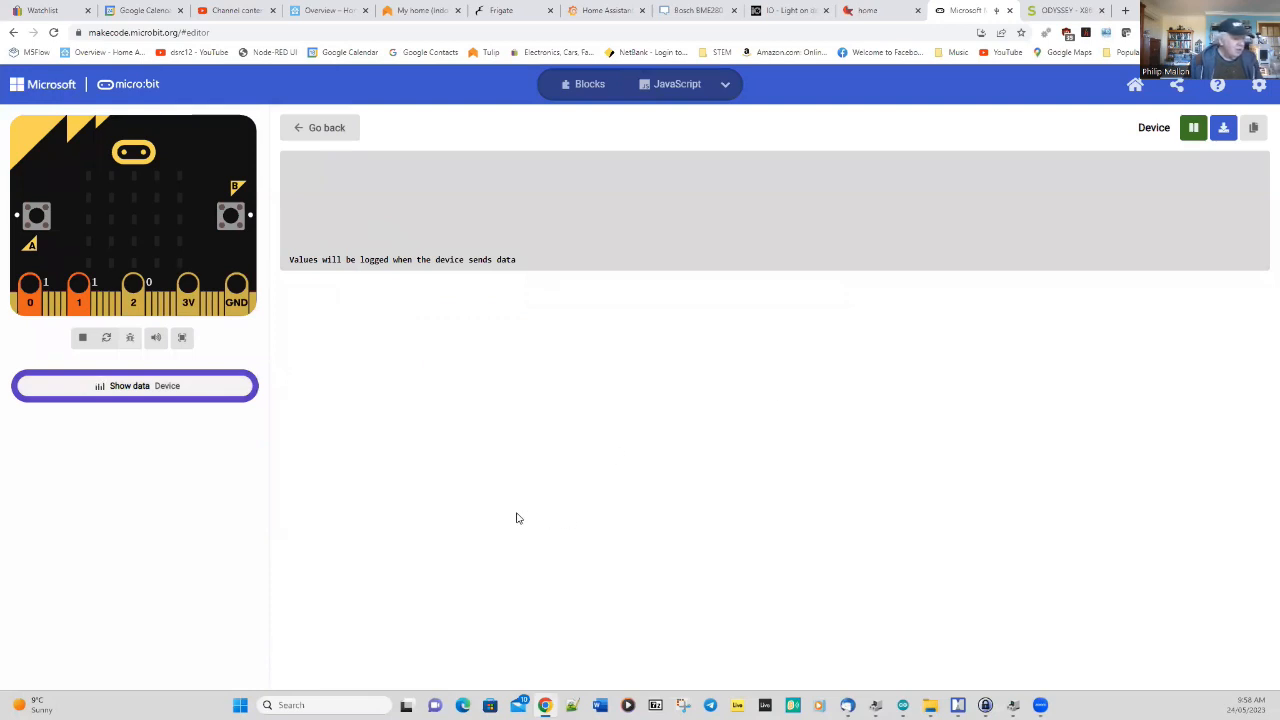
pyautogui.moveTo(543, 506)
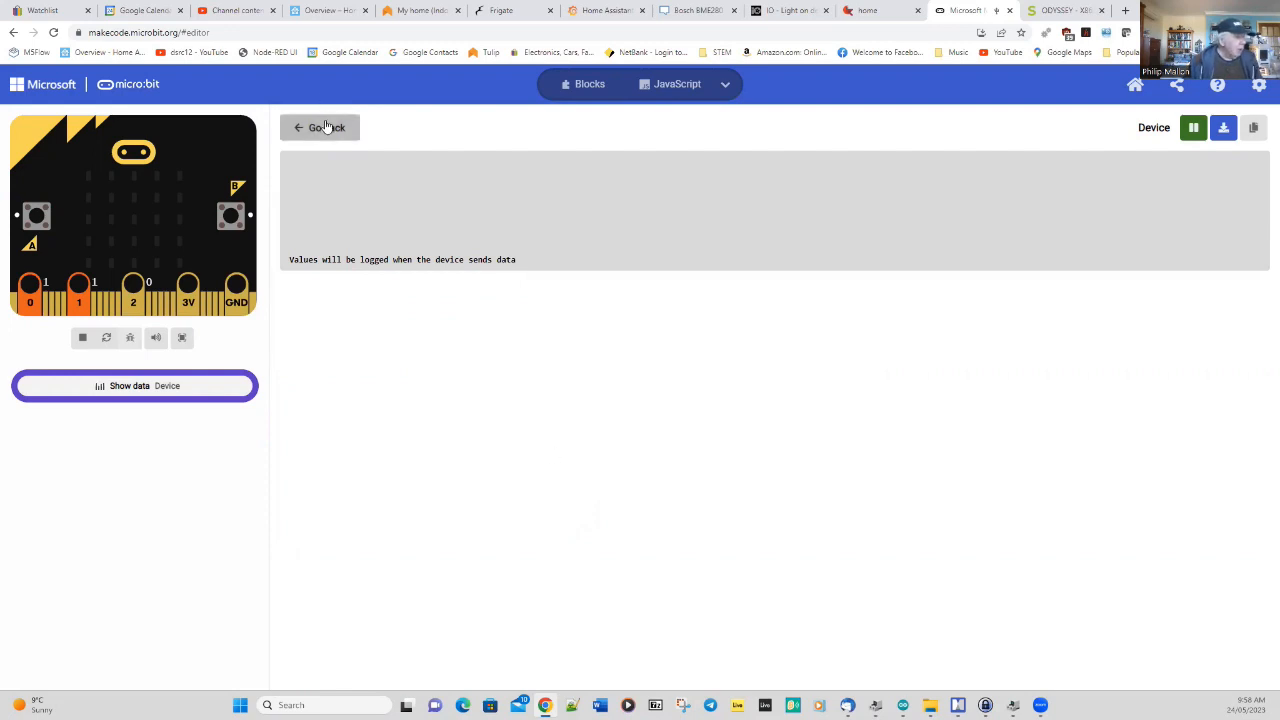
pyautogui.click(320, 127)
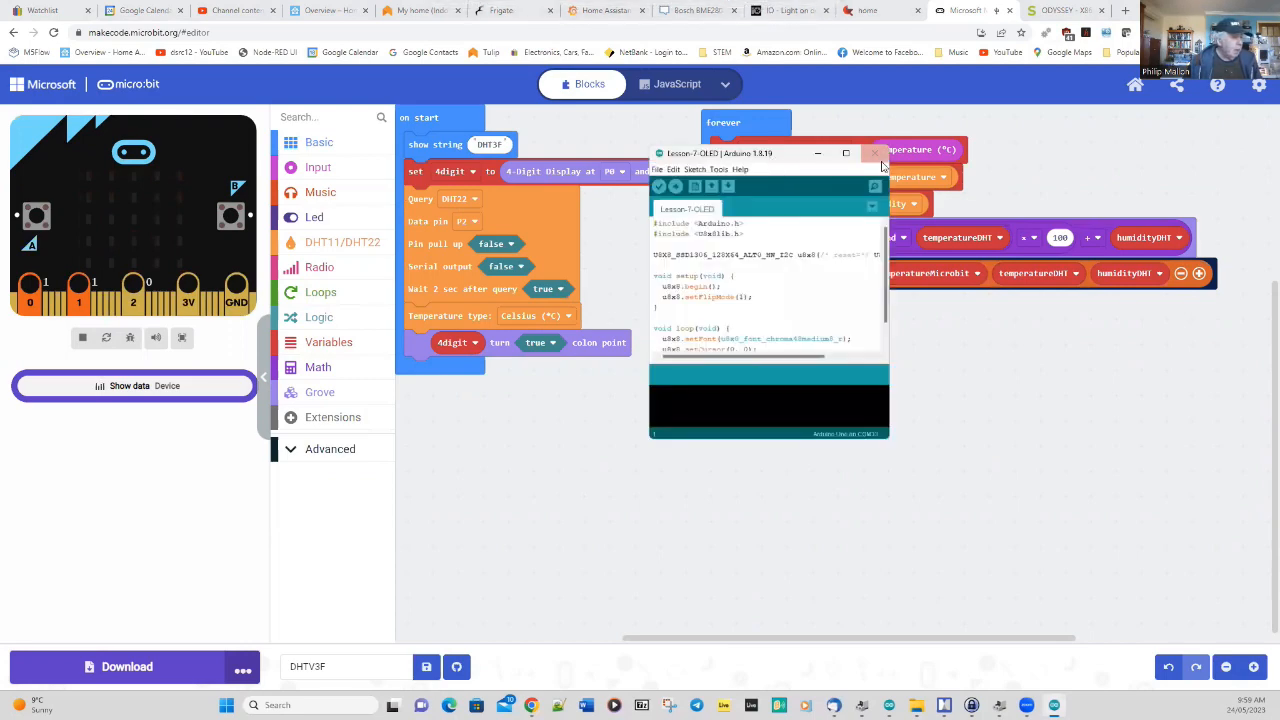
# - Maximize Arduino IDE, open the COM33 serial monitor at 115200 baud, and clear its output
pyautogui.click(845, 153)
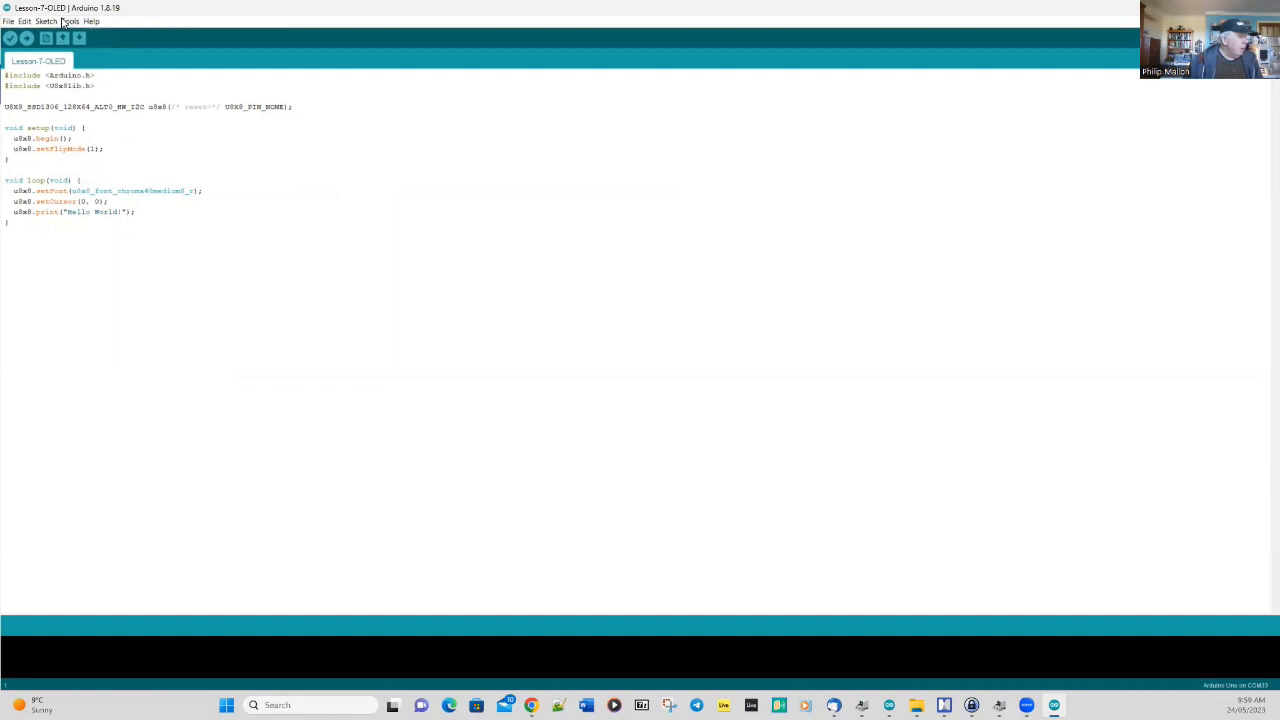
pyautogui.click(70, 21)
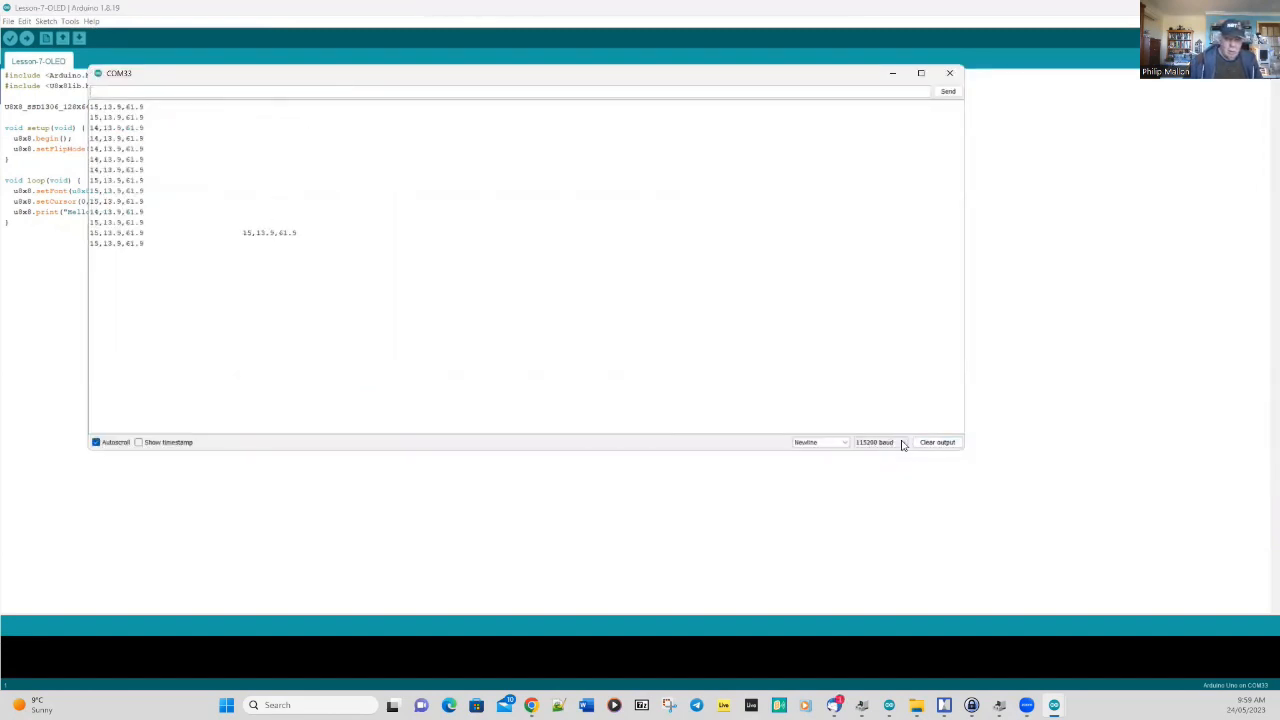
pyautogui.click(878, 442)
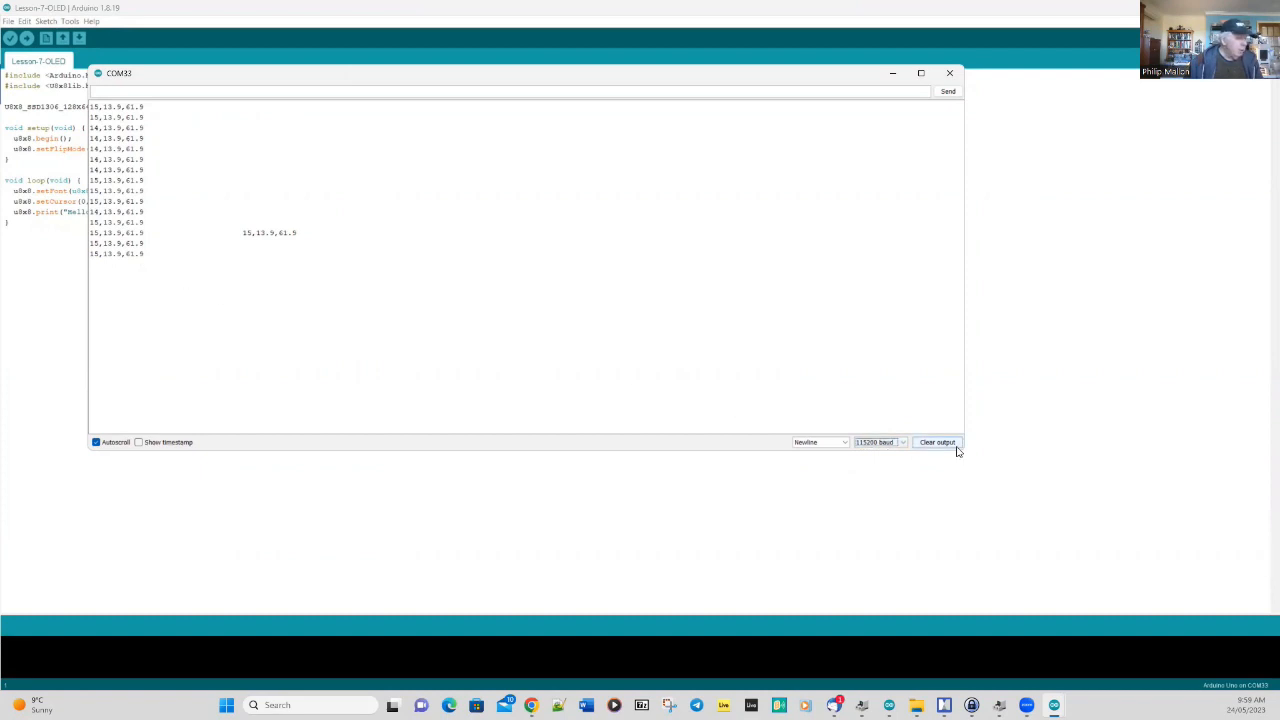
pyautogui.click(937, 442)
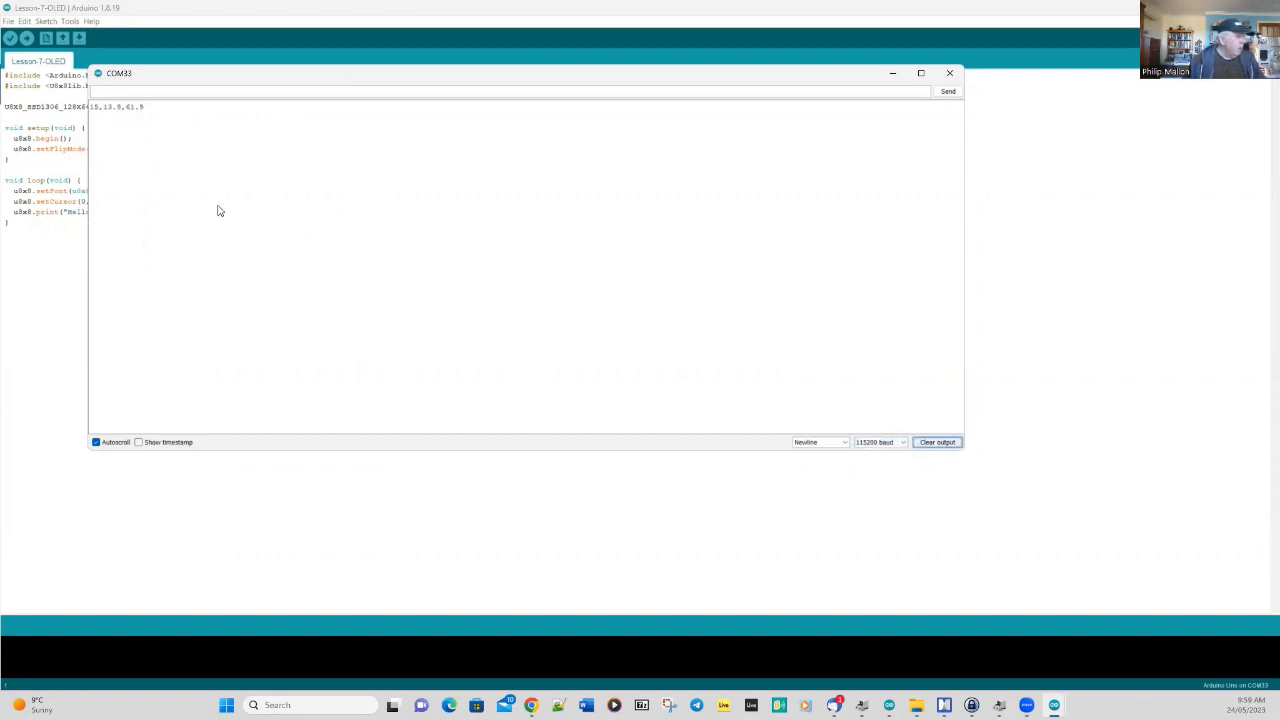
pyautogui.moveTo(105, 120)
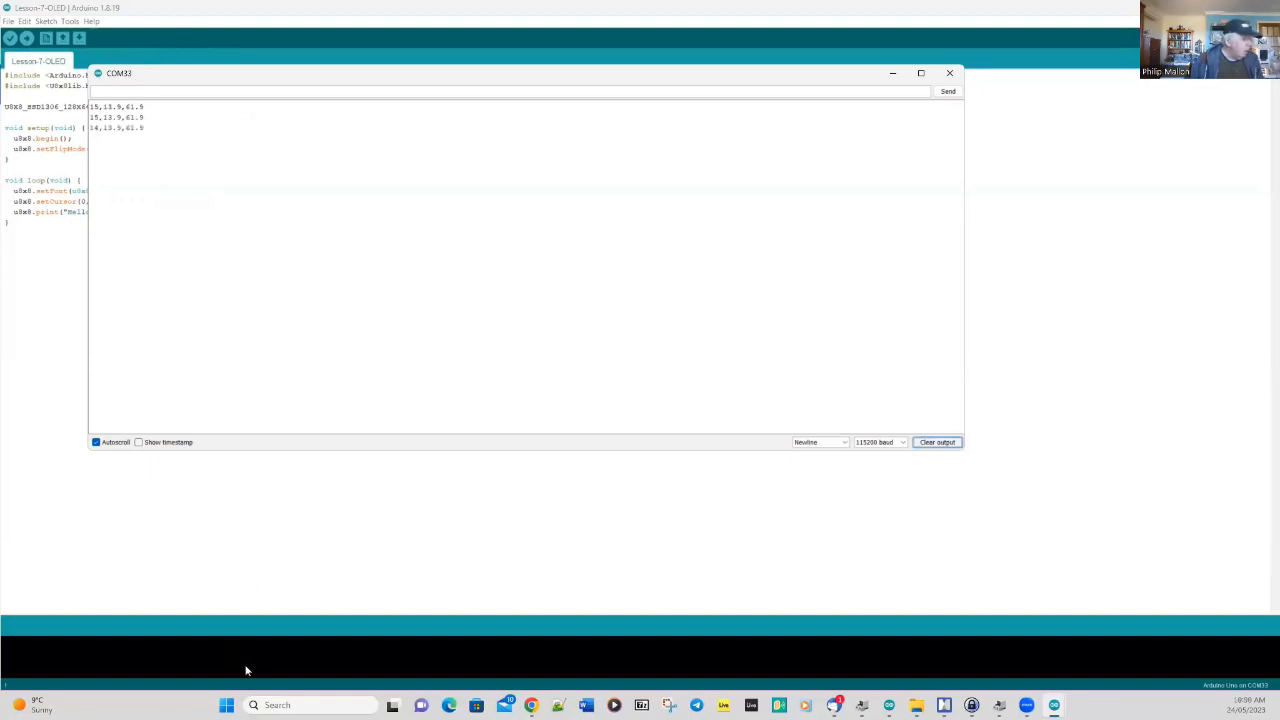
pyautogui.click(226, 705)
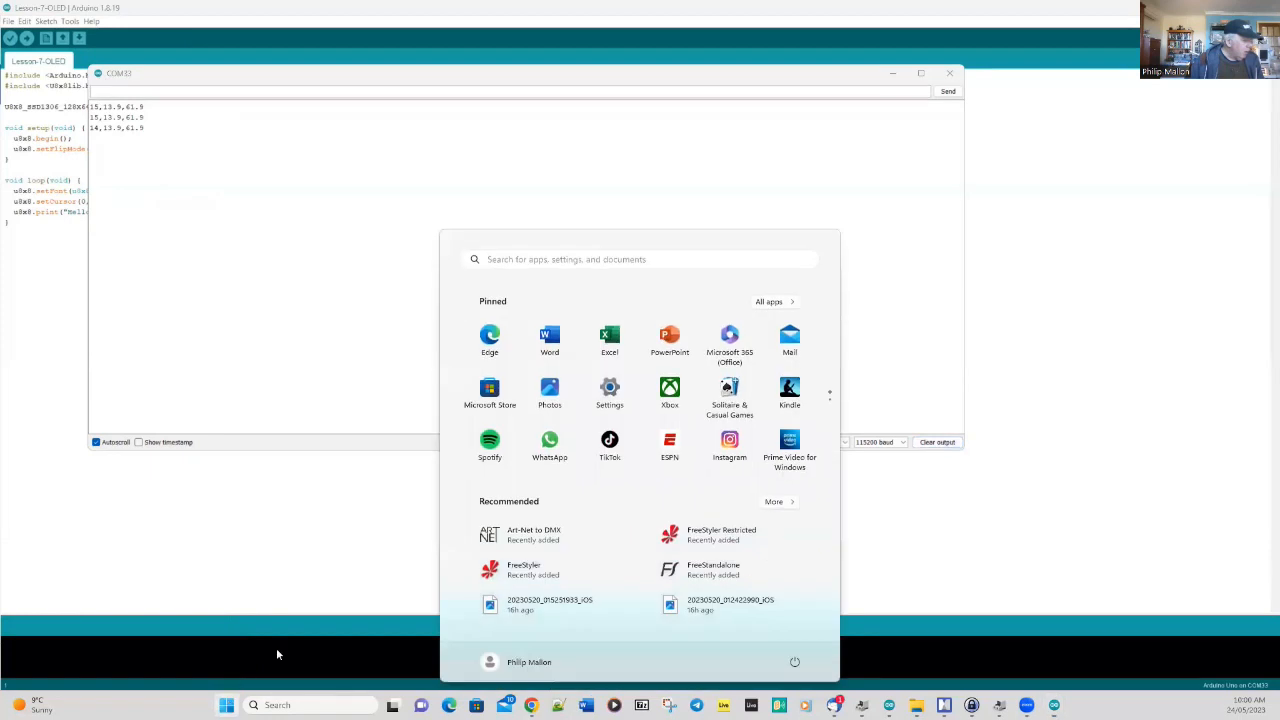
pyautogui.rightClick(227, 705)
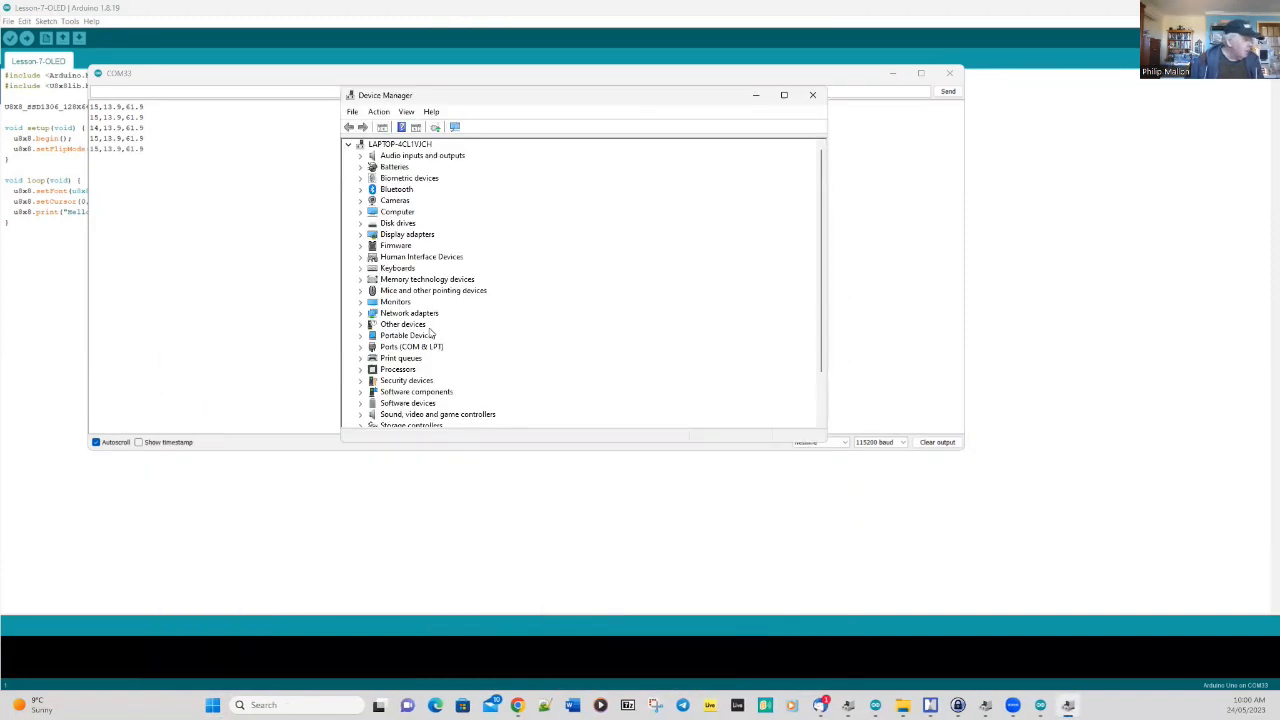
pyautogui.click(361, 346)
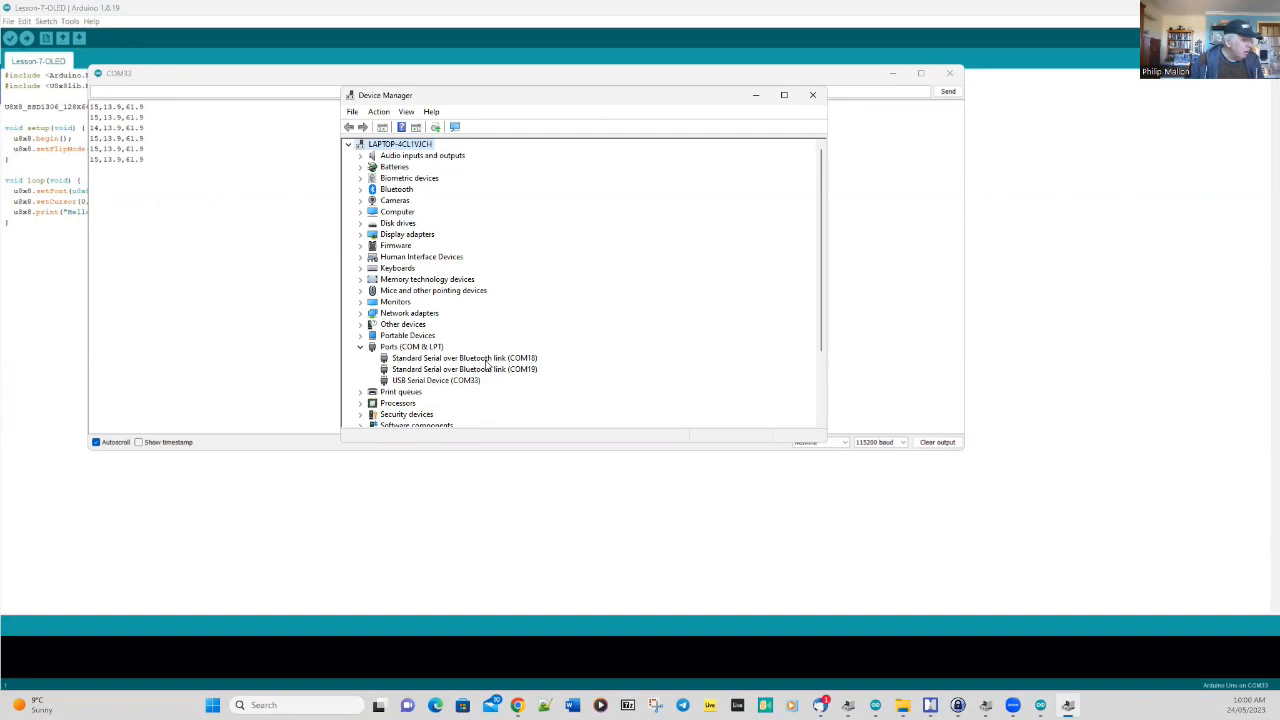
pyautogui.click(435, 380)
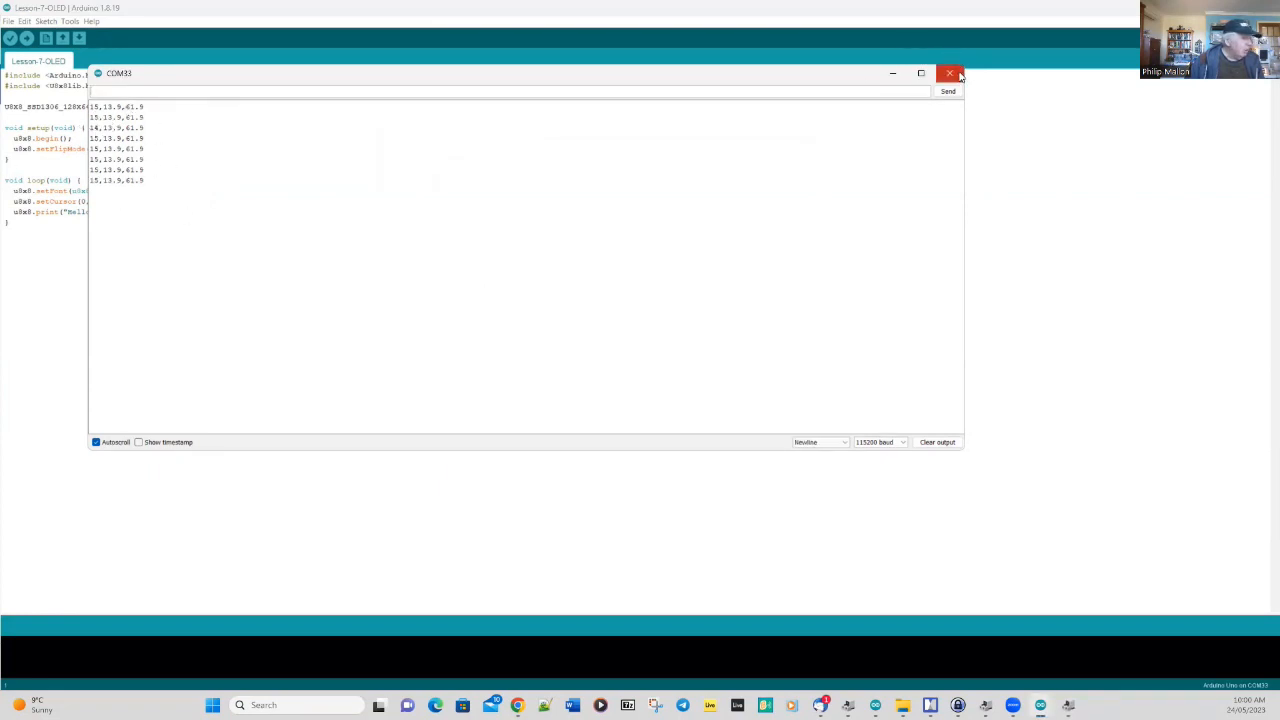
# - Close and reopen the COM33 serial monitor so readings arrive again
pyautogui.click(70, 21)
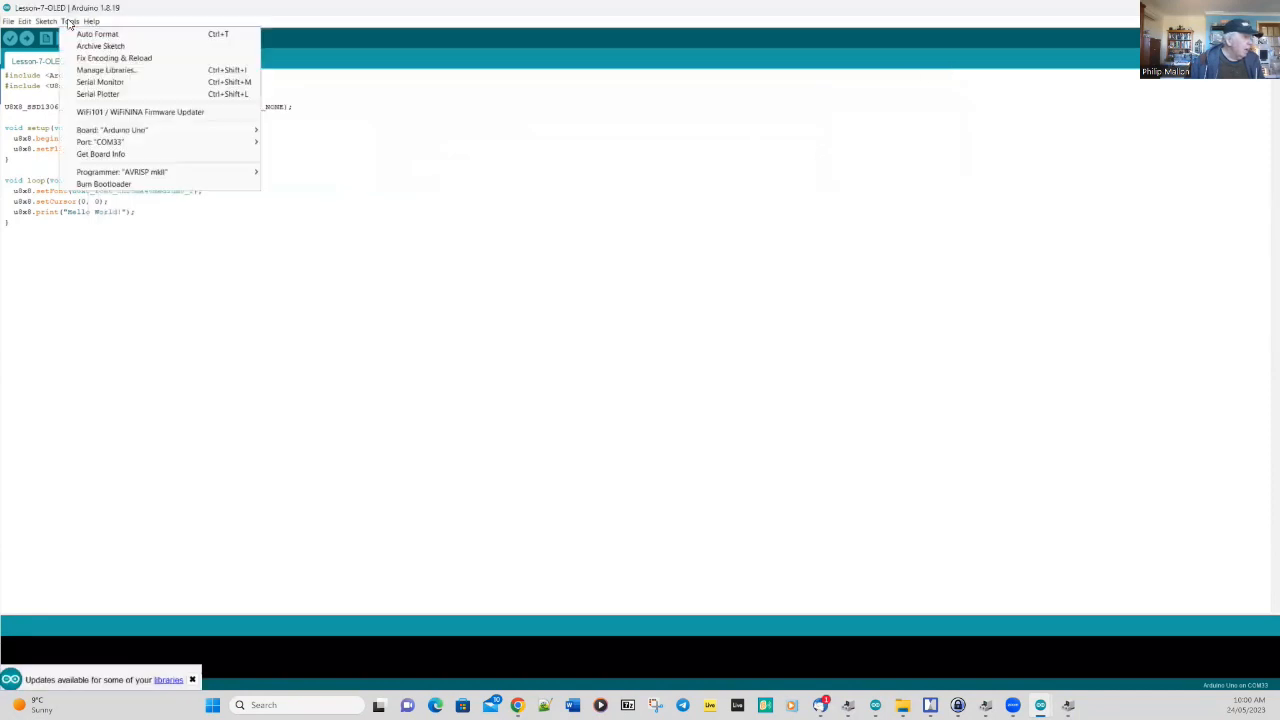
pyautogui.moveTo(100, 141)
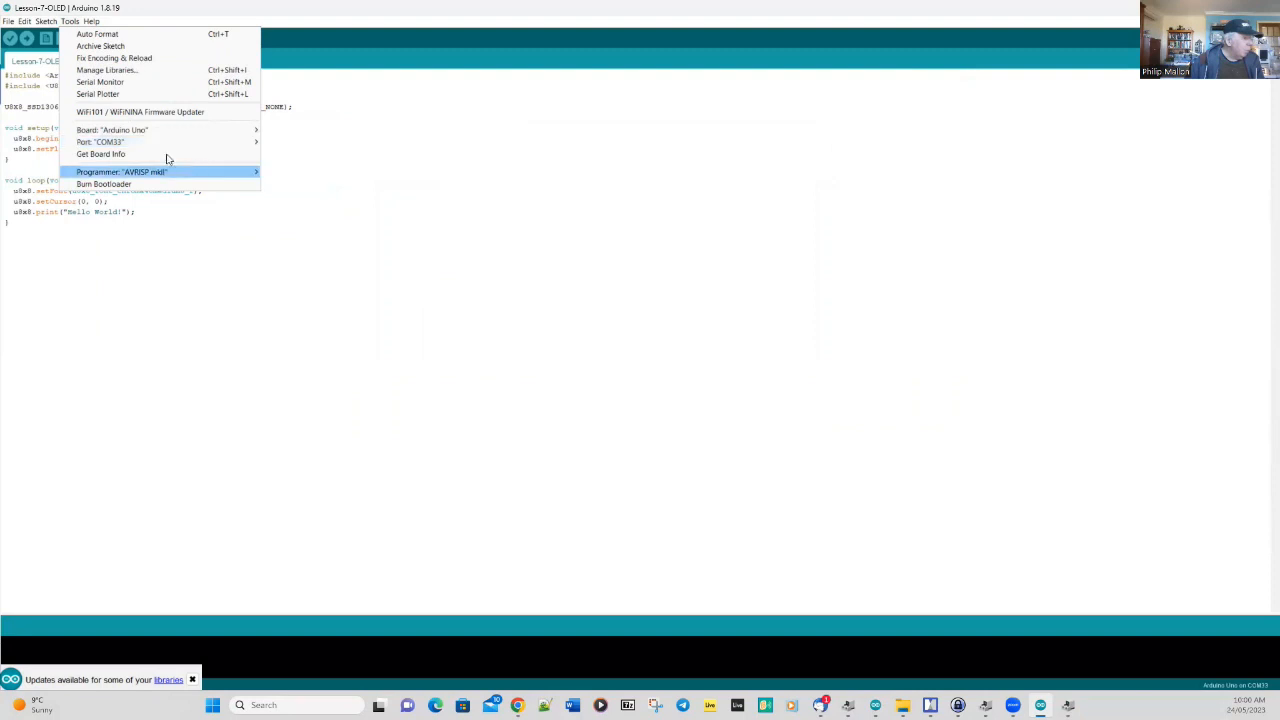
pyautogui.moveTo(100, 81)
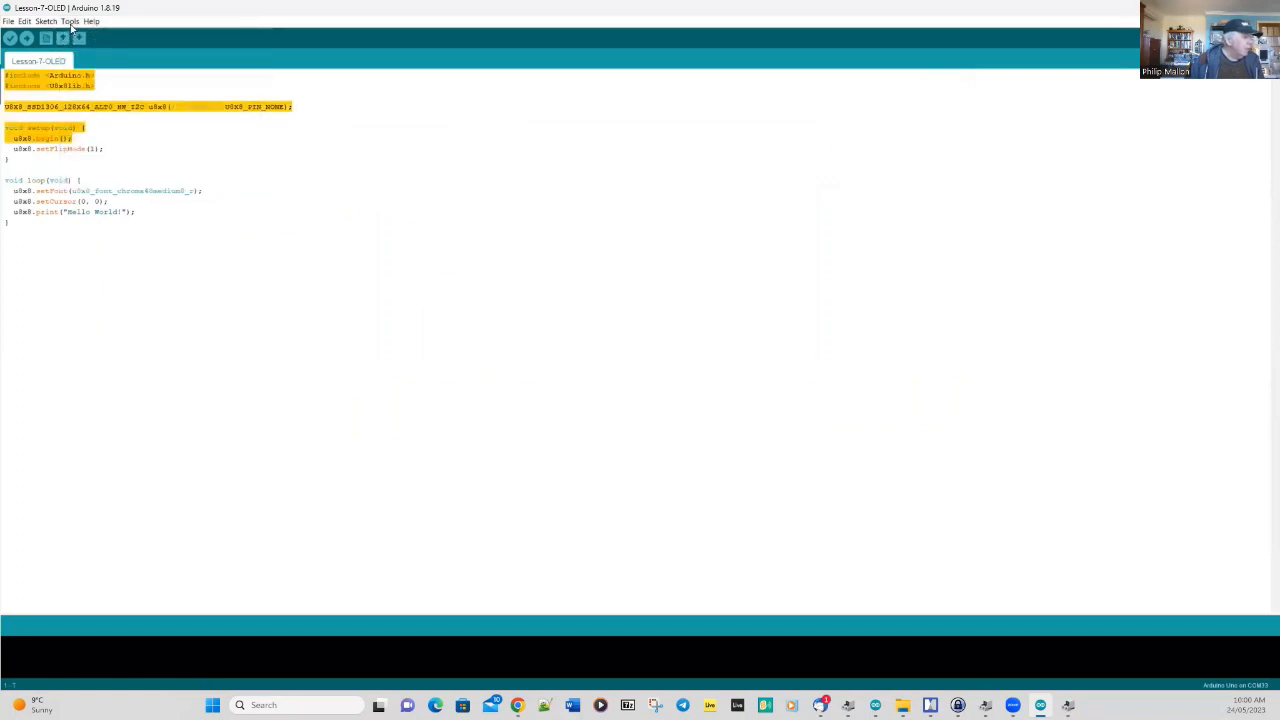
pyautogui.click(79, 38)
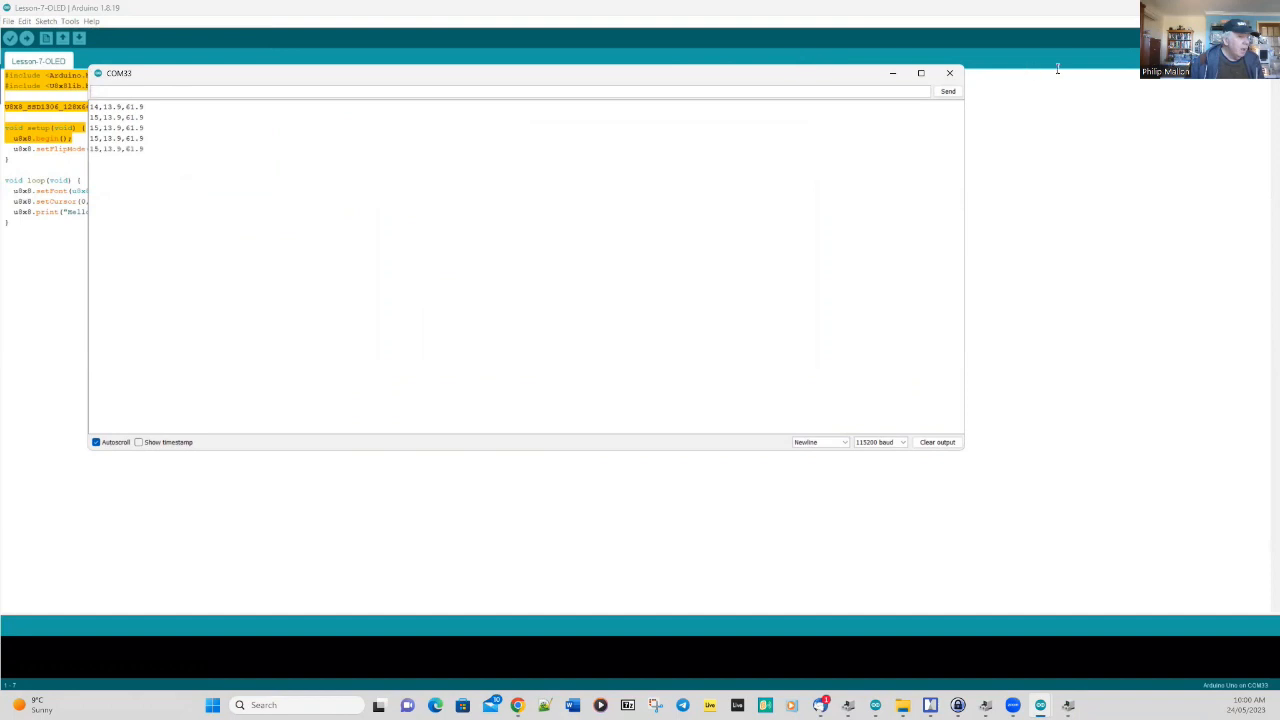
pyautogui.click(948, 73)
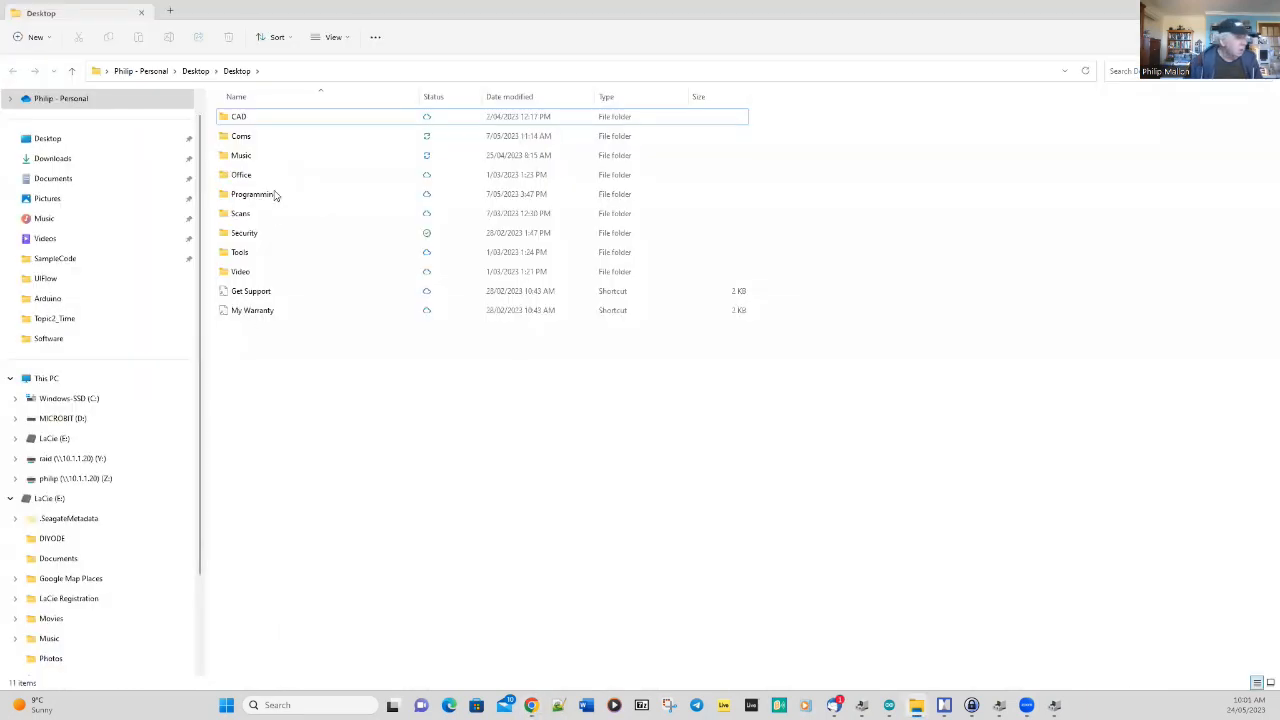
# - Open the Desktop Office folder in File Explorer and select the Excel shortcut
pyautogui.click(241, 174)
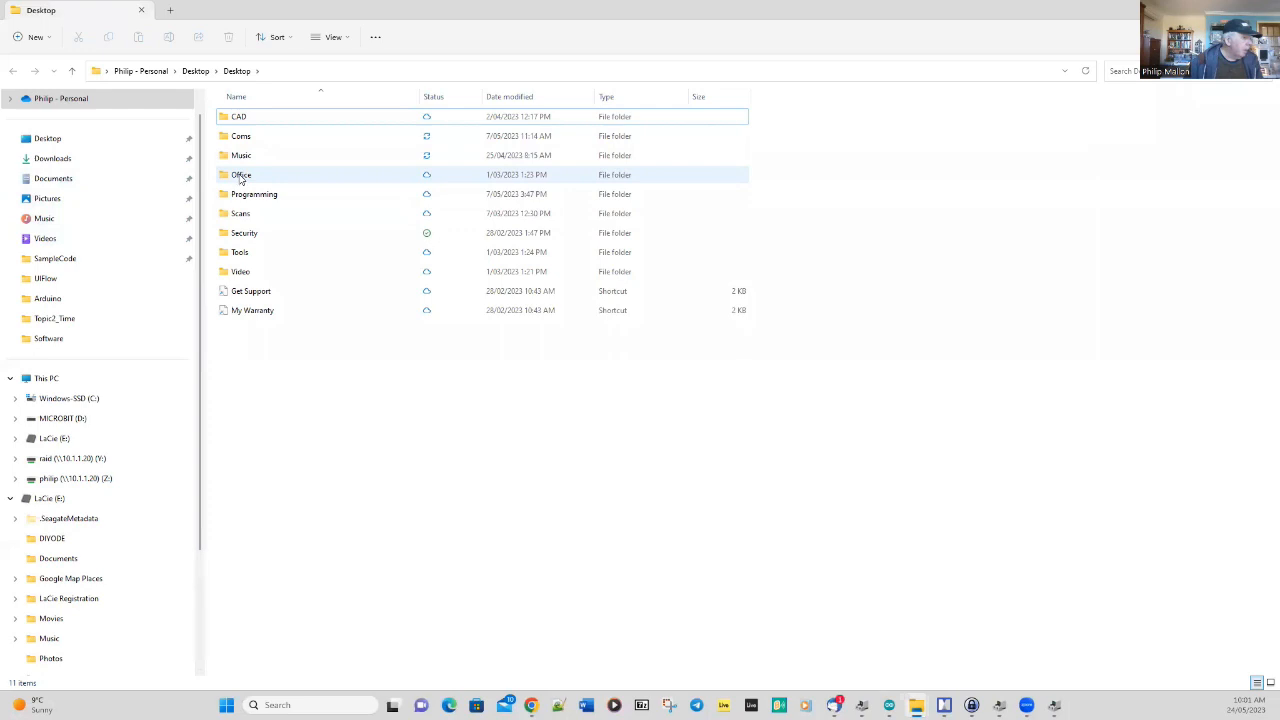
pyautogui.doubleClick(241, 174)
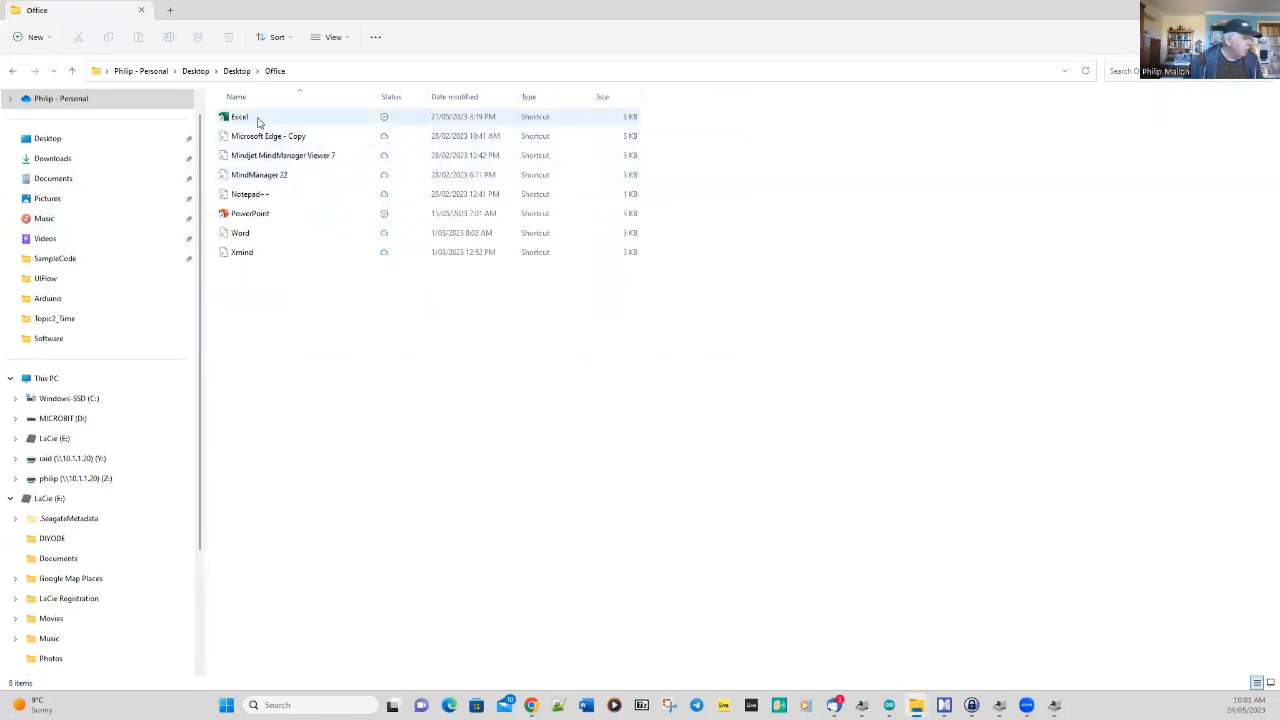
pyautogui.click(240, 116)
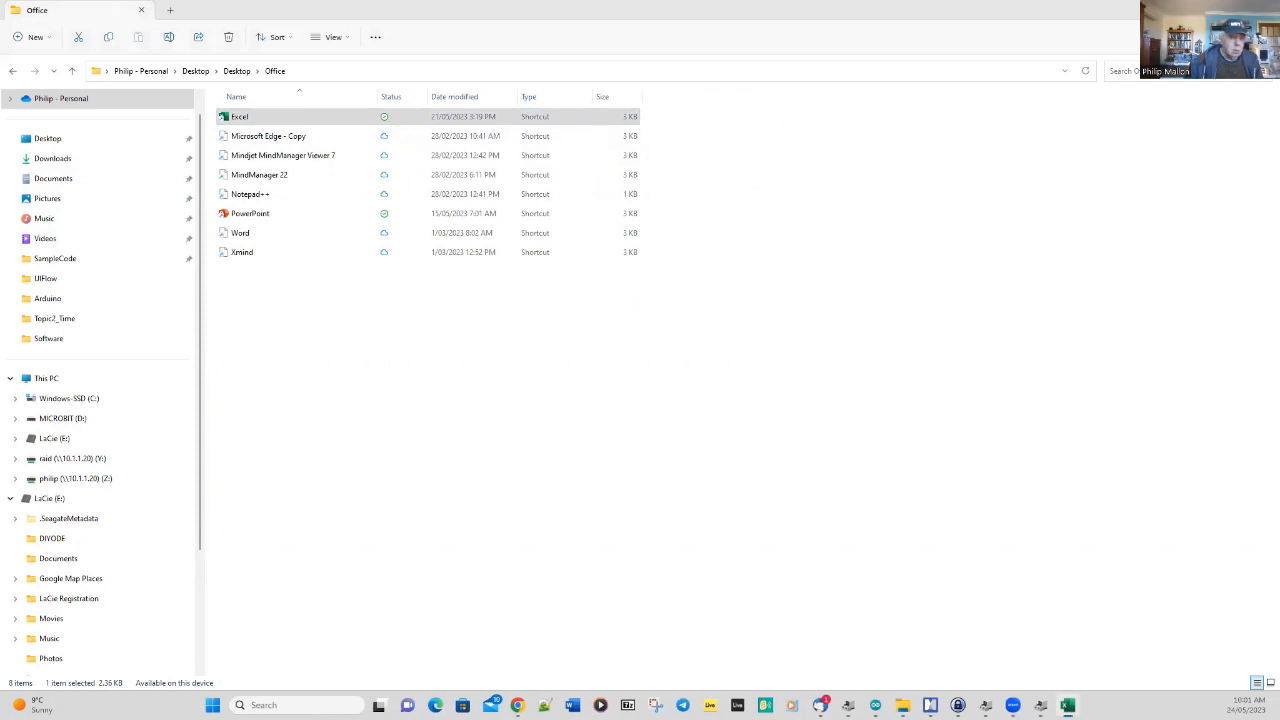
# - Launch Excel from the Office shortcut and create blank workbook Book1
pyautogui.doubleClick(239, 116)
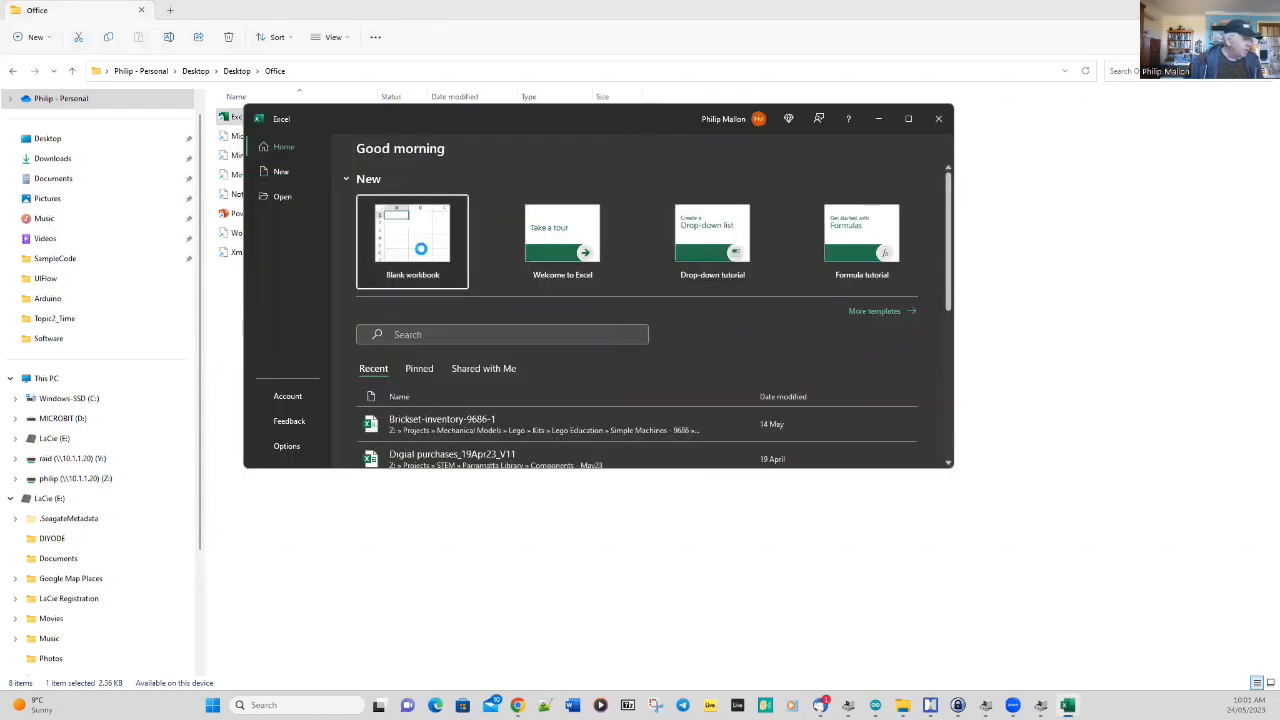
pyautogui.click(412, 240)
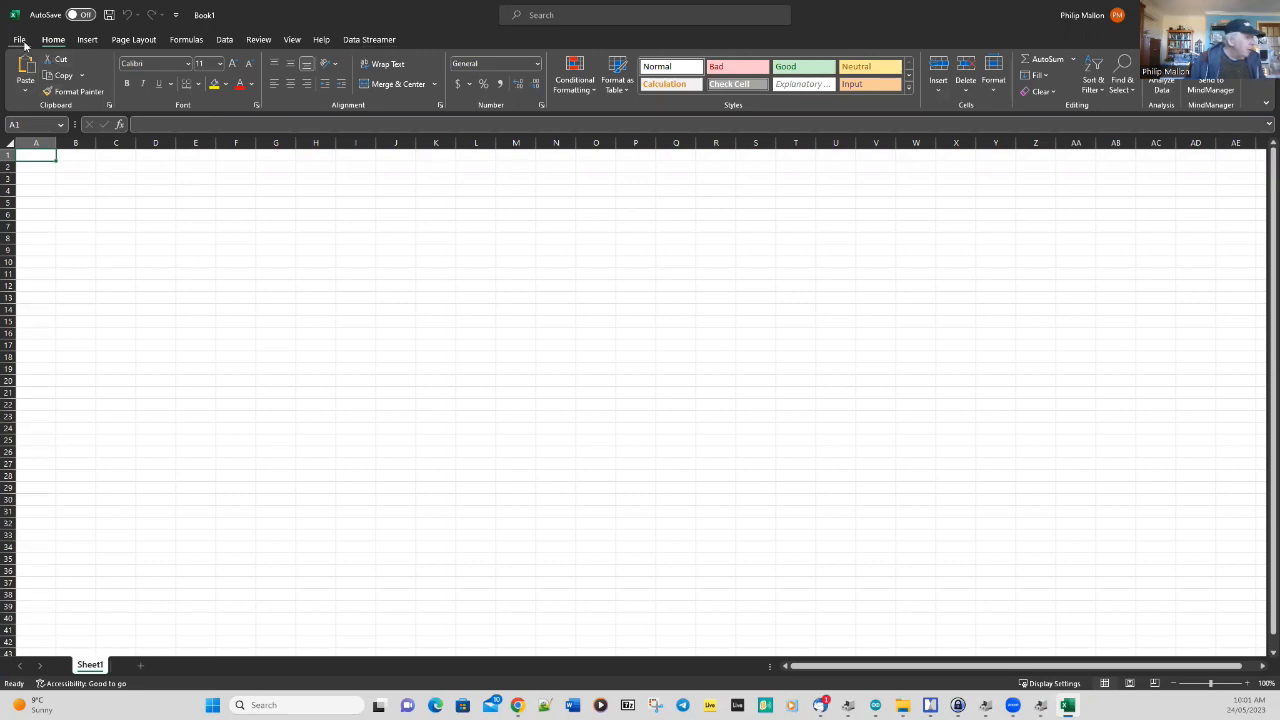
pyautogui.click(19, 39)
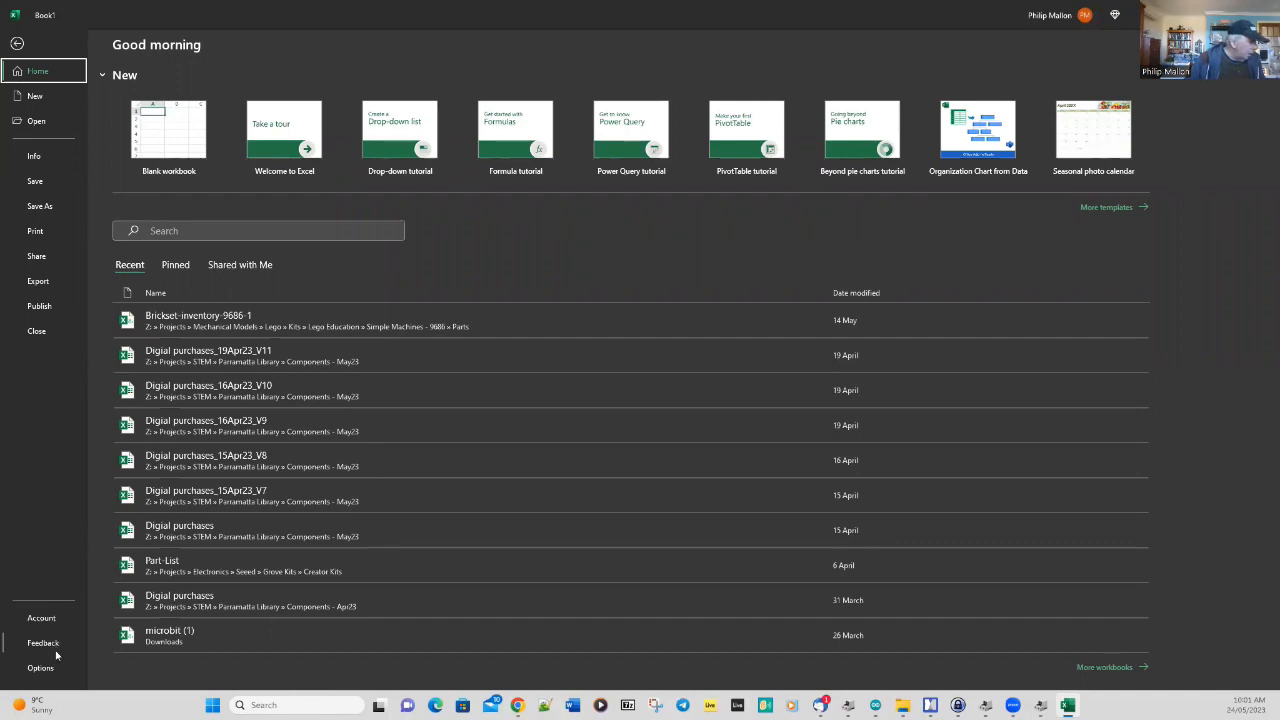
pyautogui.click(41, 667)
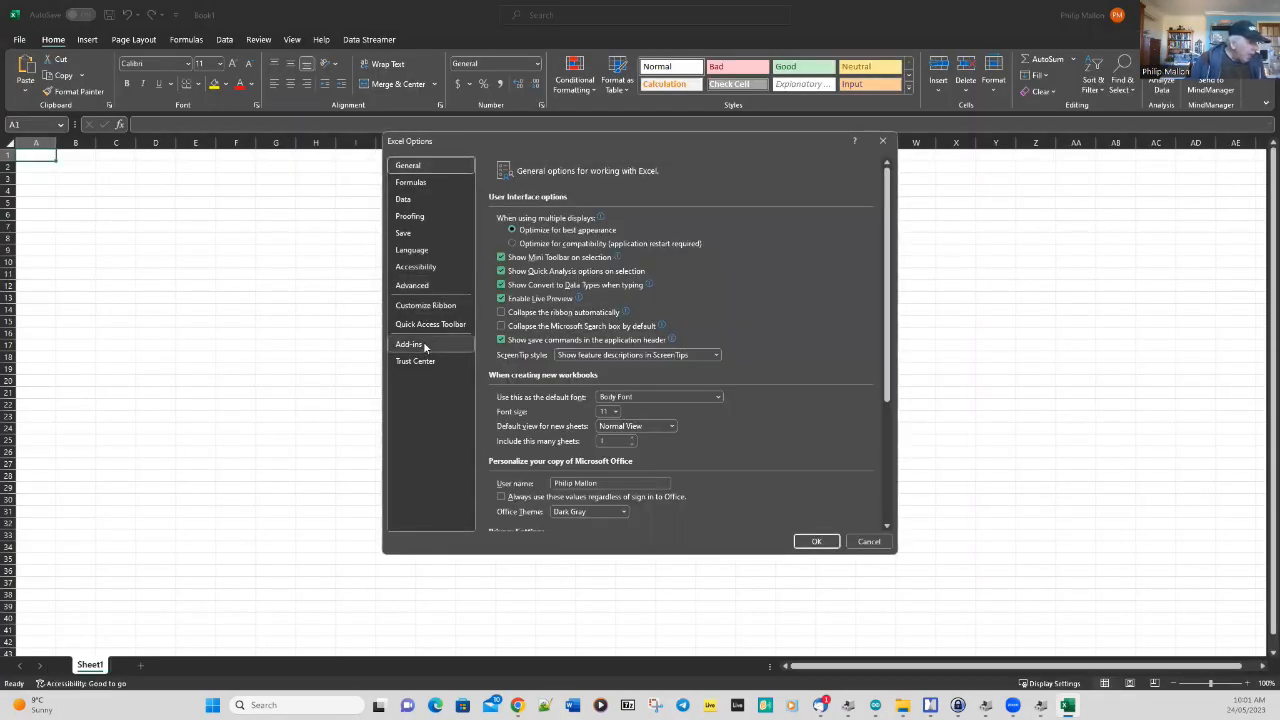
pyautogui.click(408, 344)
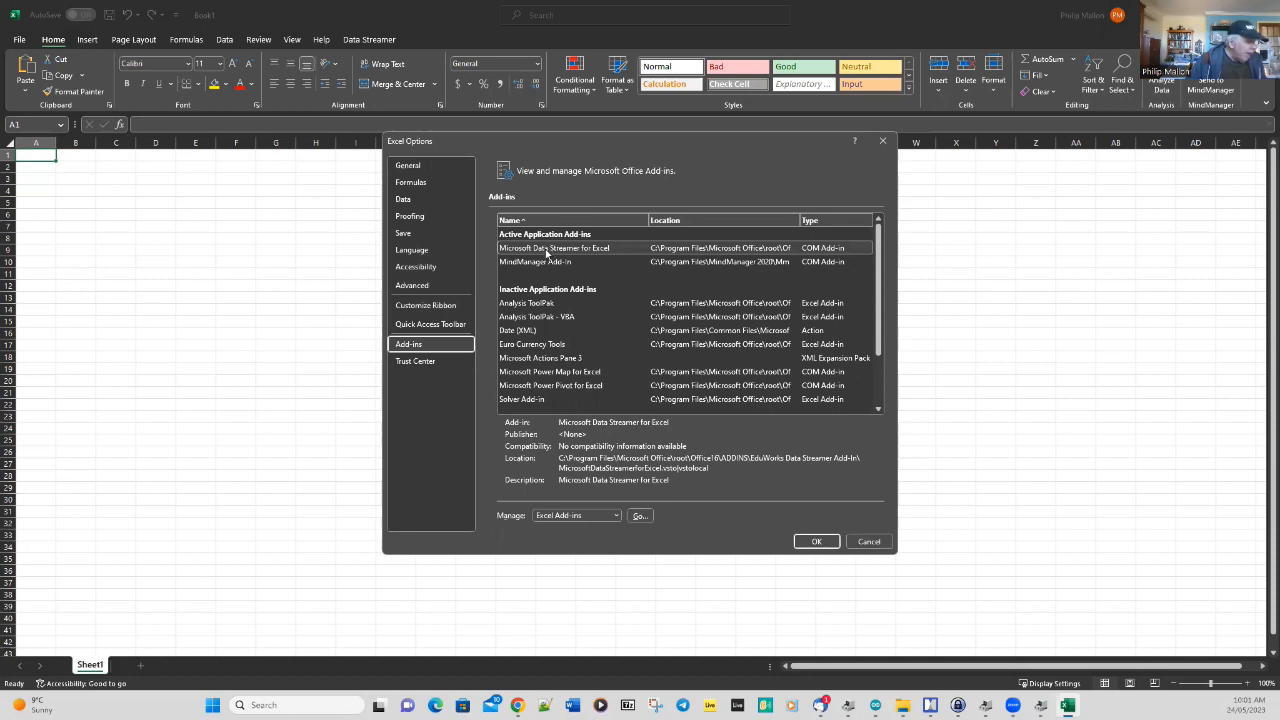
pyautogui.moveTo(822, 556)
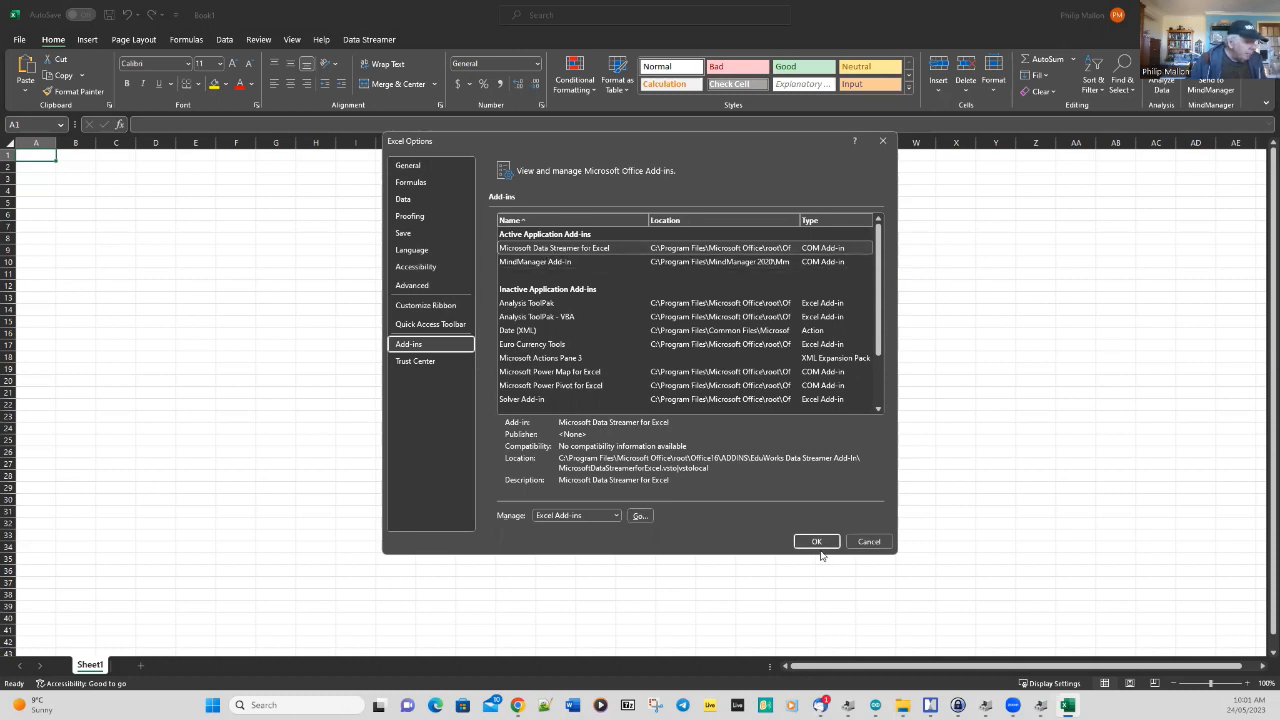
pyautogui.click(816, 541)
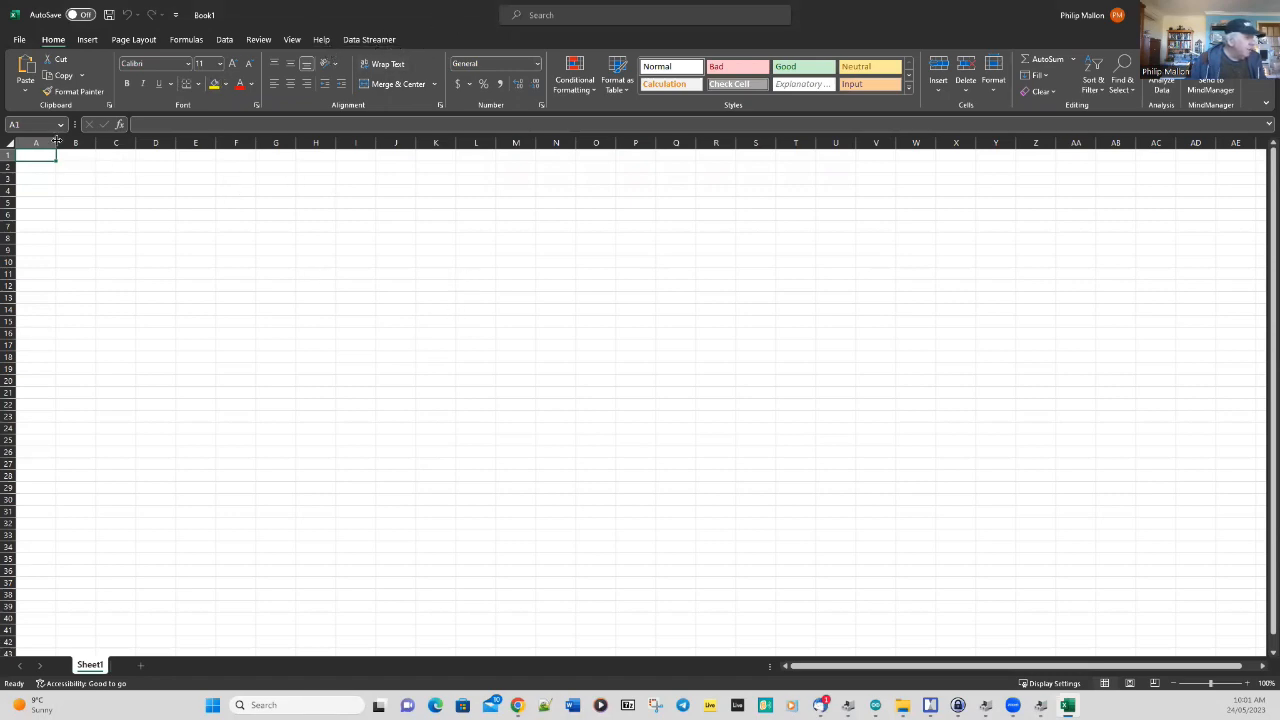
# - Connect Data Streamer to USB Serial Device (COM33) and dismiss the confirmation dialog
pyautogui.click(369, 39)
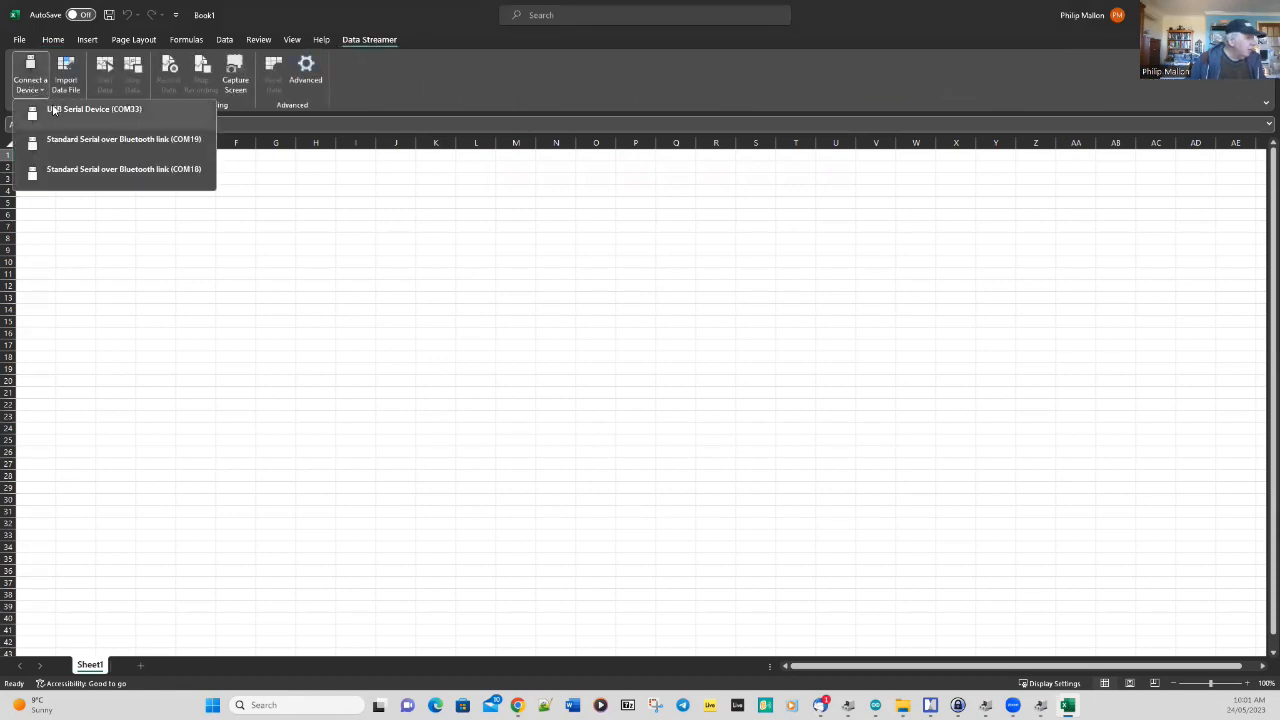
pyautogui.click(93, 109)
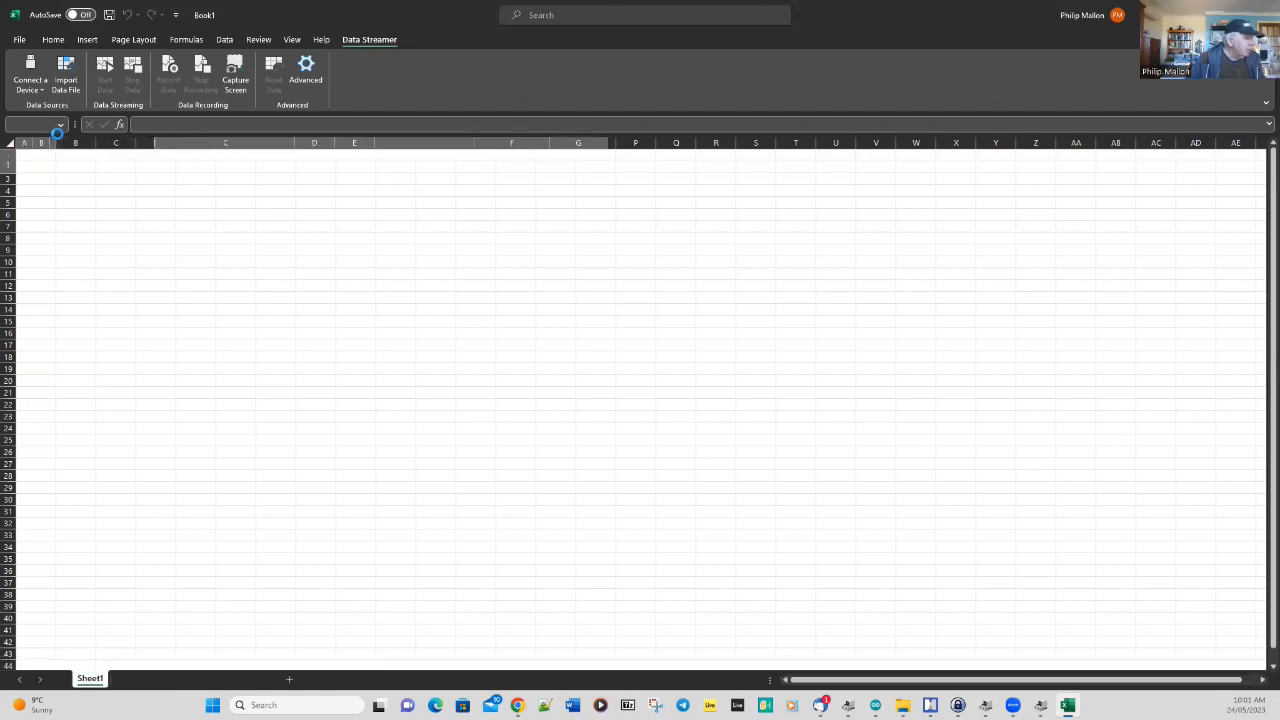
pyautogui.click(29, 77)
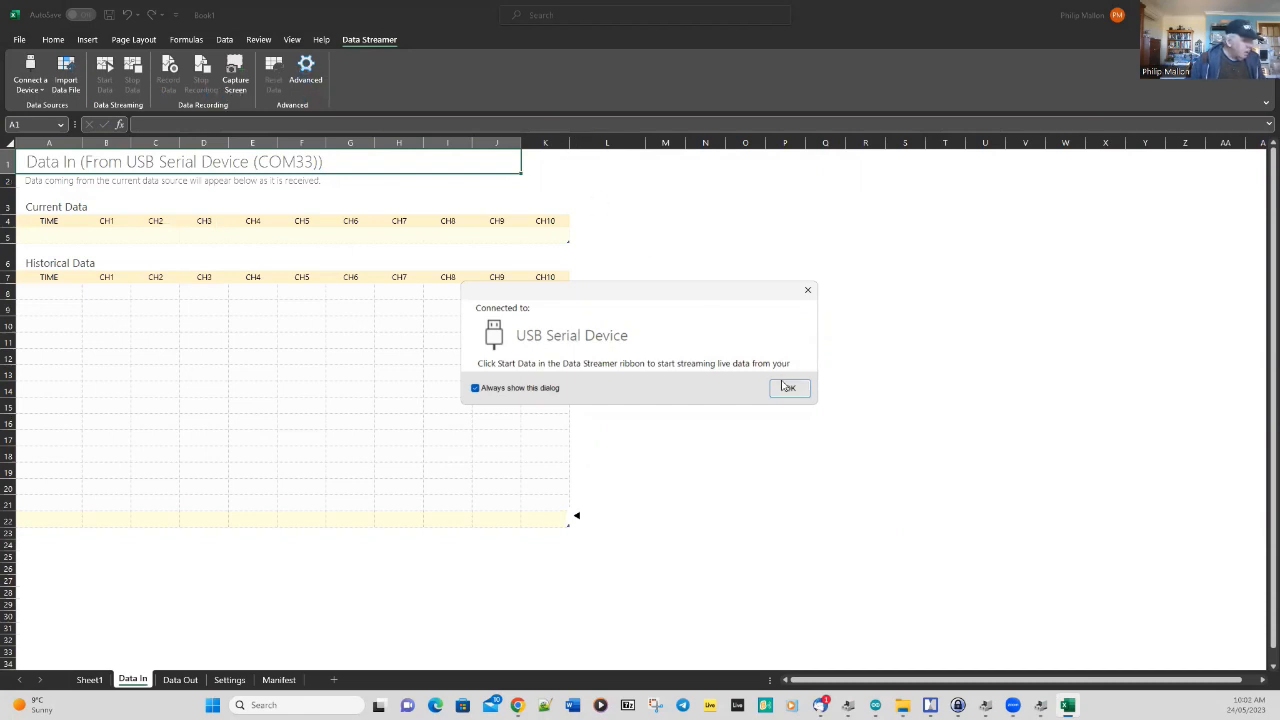
pyautogui.click(789, 388)
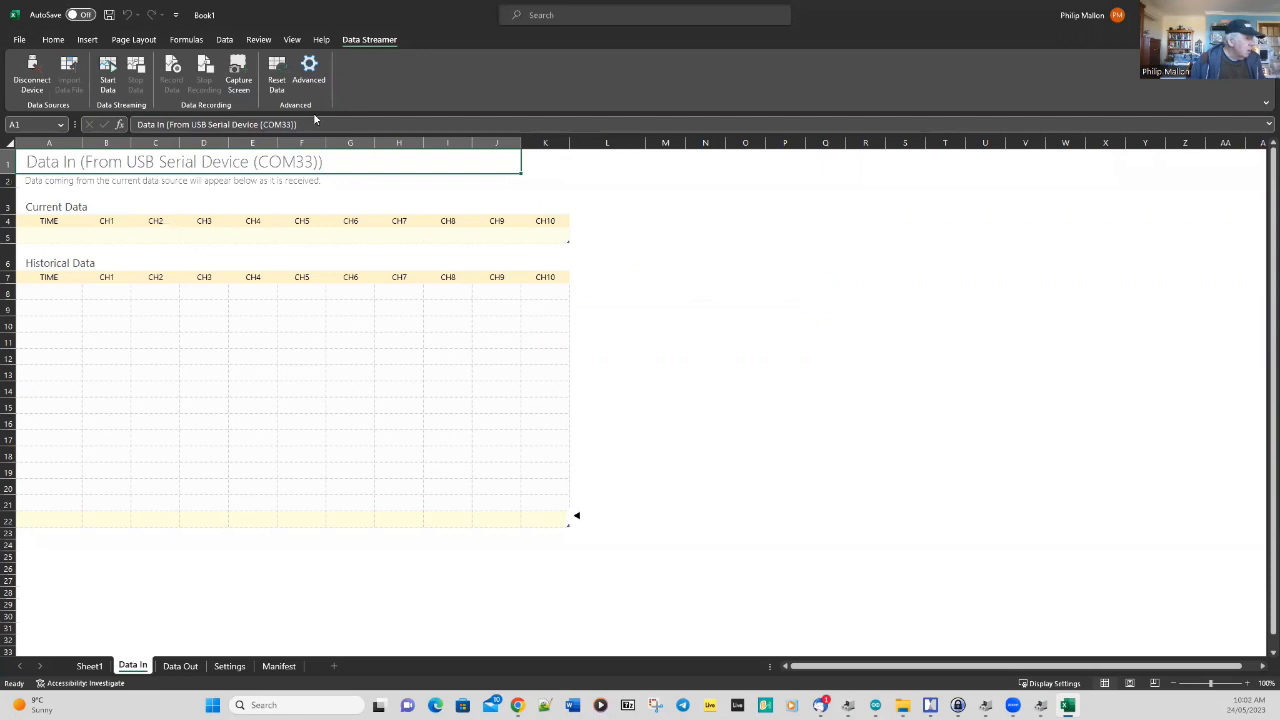
pyautogui.moveTo(309, 75)
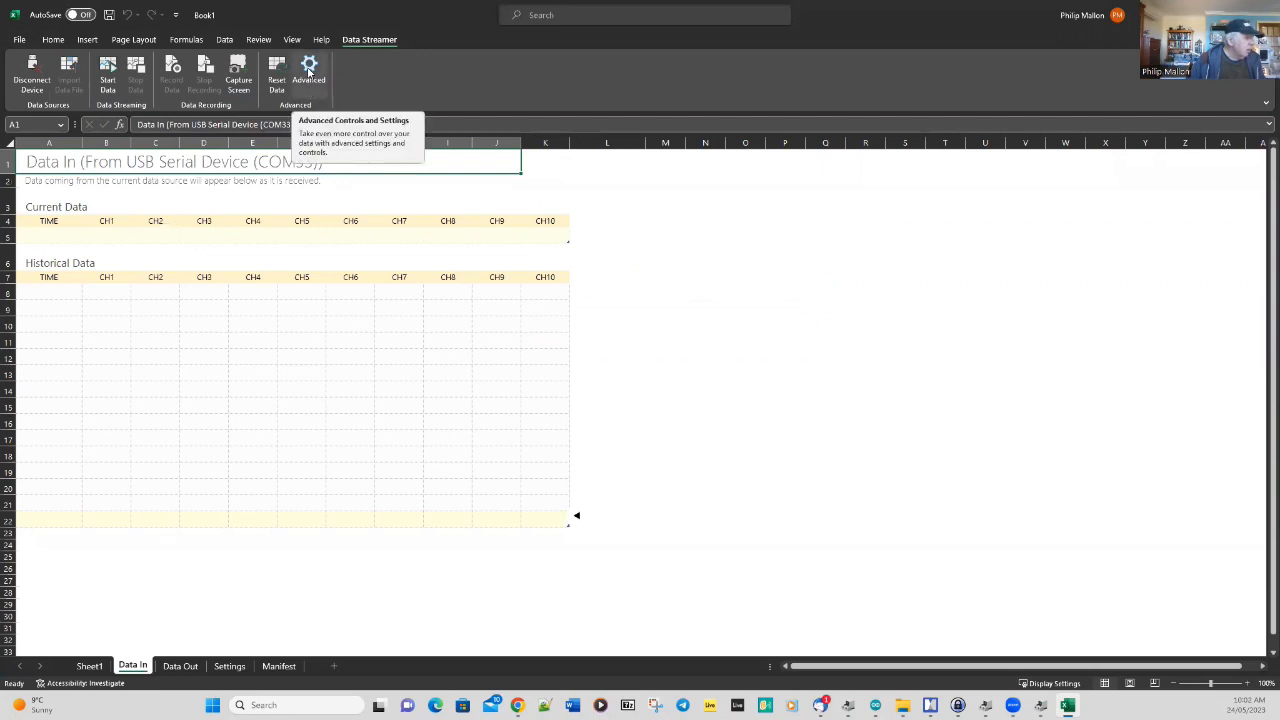
# - In Data Streamer Advanced settings, set COM33 to 8 data bits, parity None, 115200 baud
pyautogui.click(308, 75)
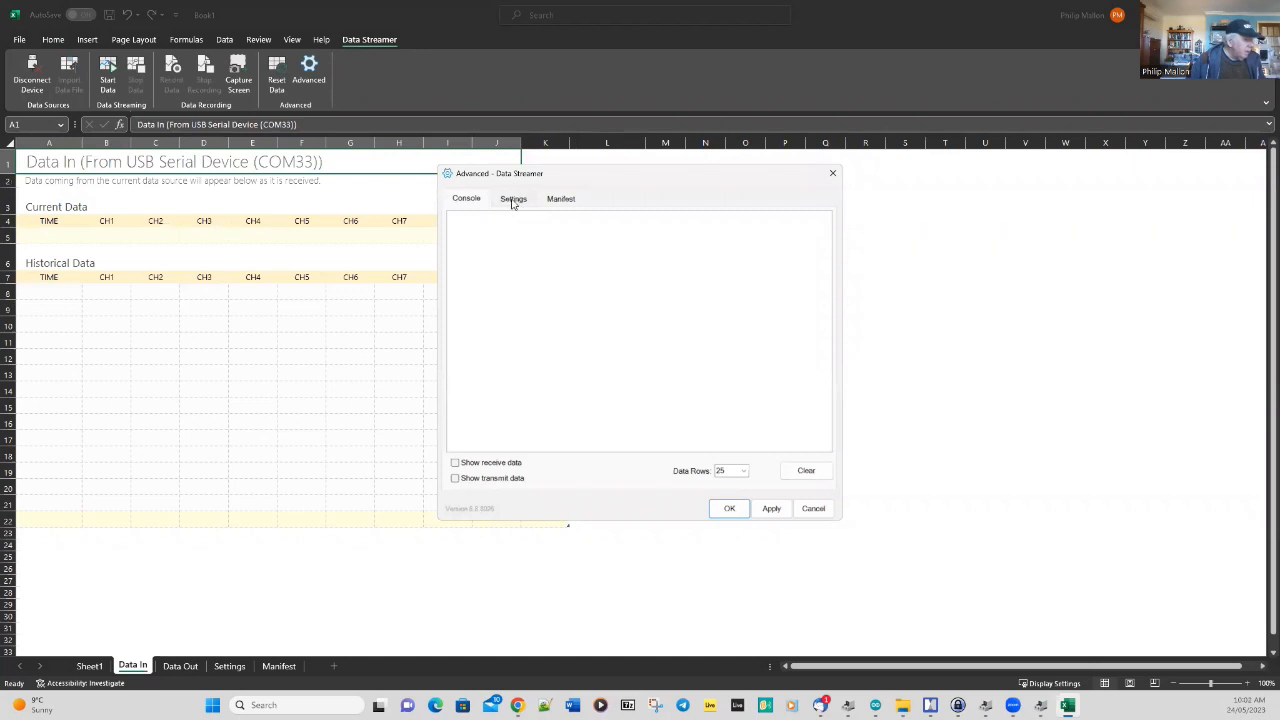
pyautogui.click(513, 198)
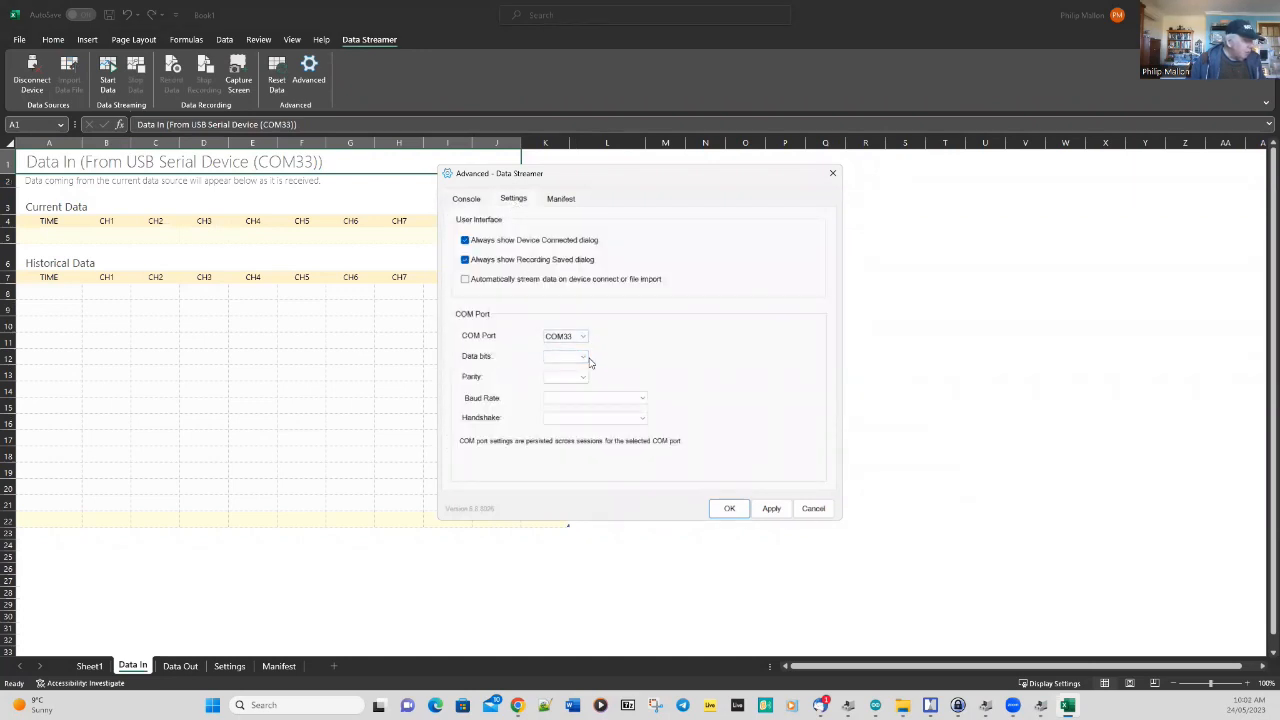
pyautogui.click(565, 356)
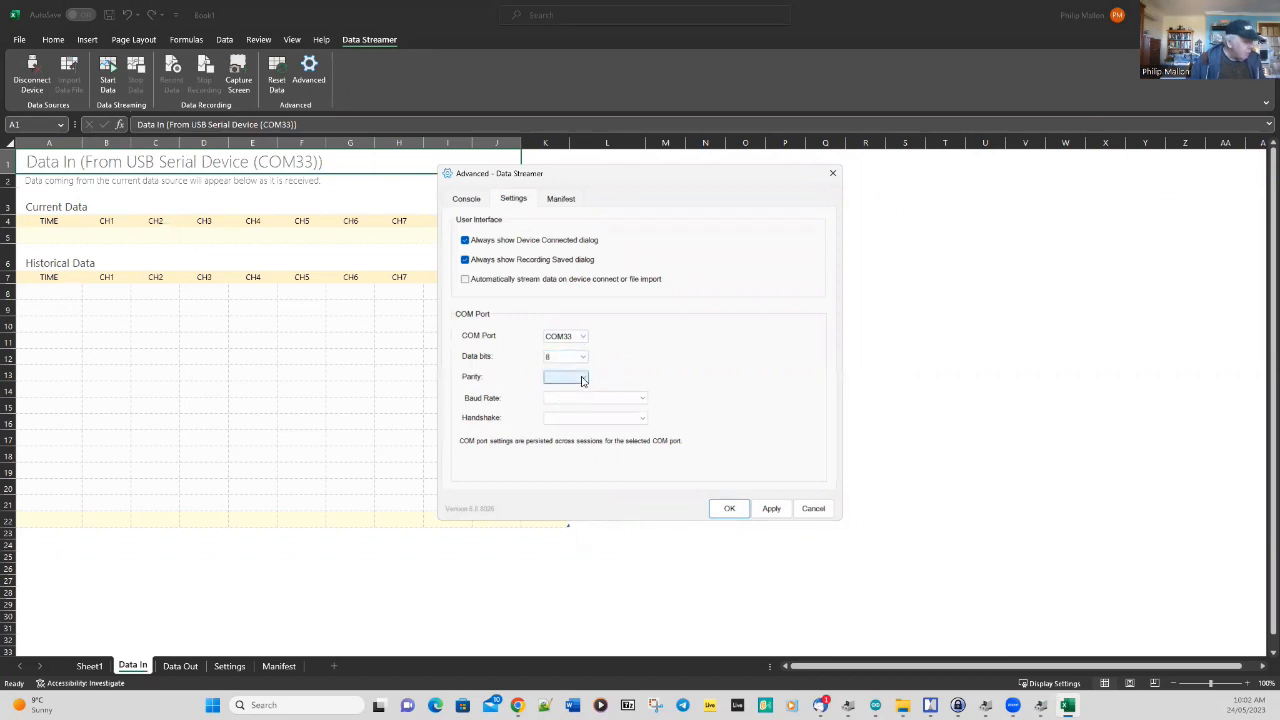
pyautogui.click(565, 377)
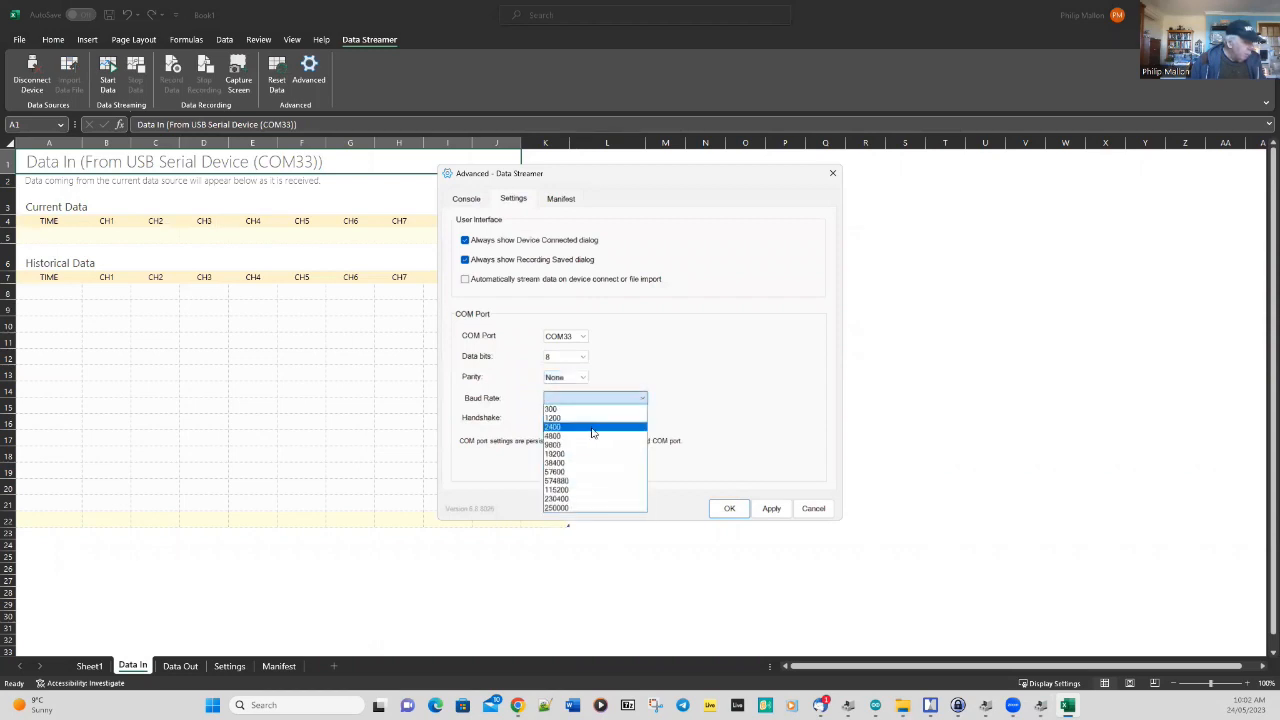
pyautogui.click(556, 490)
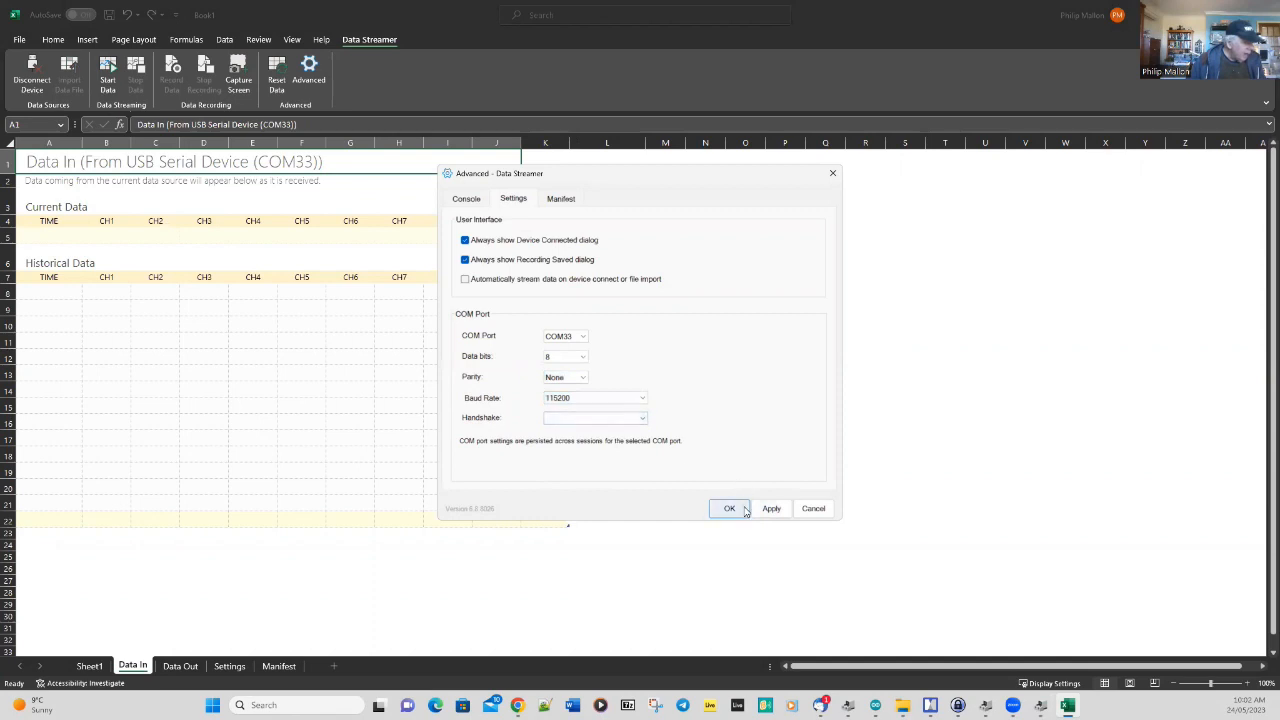
pyautogui.click(729, 508)
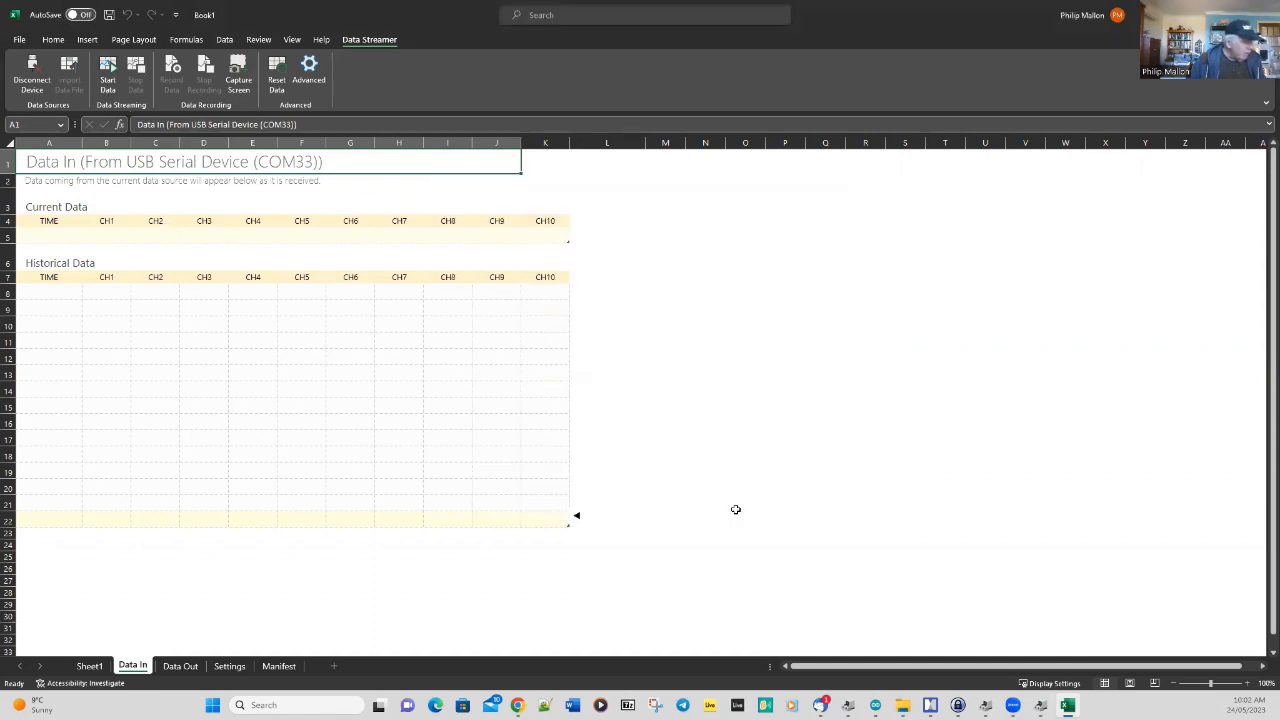
pyautogui.moveTo(192, 330)
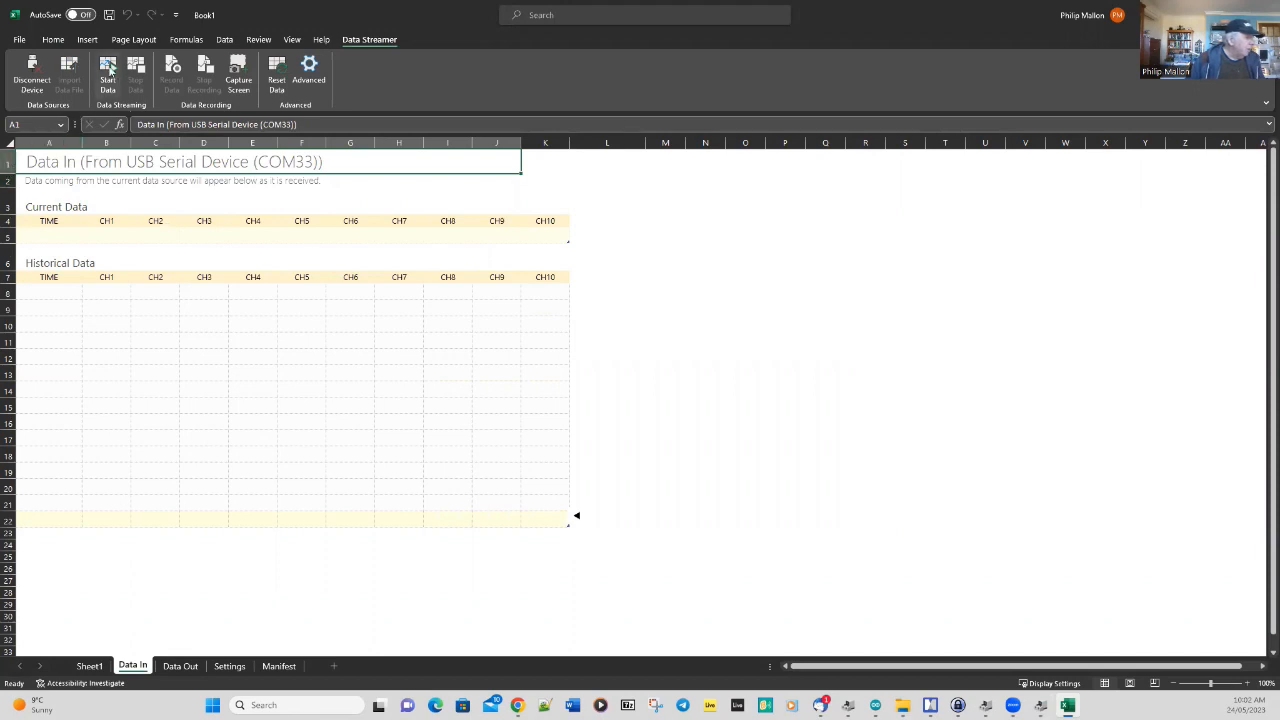
# - Disconnect Data Streamer, reconnect it to USB Serial Device (COM33), and confirm with OK
pyautogui.click(107, 77)
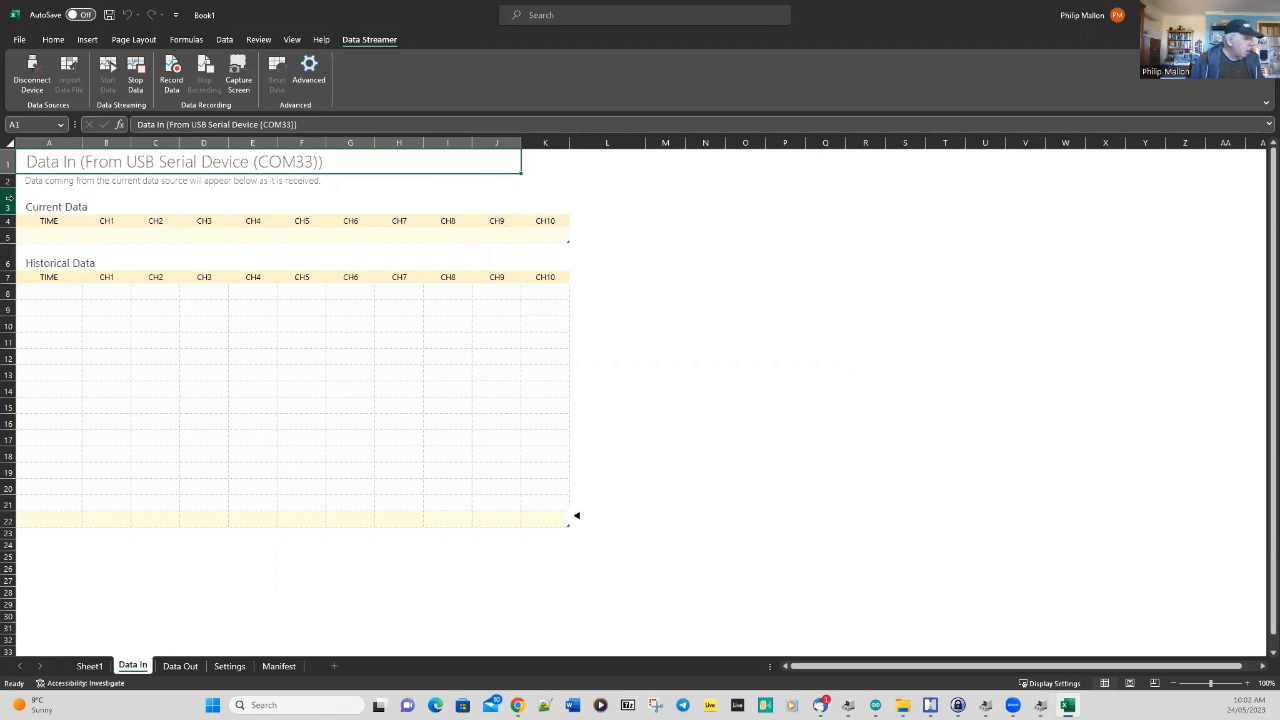
pyautogui.moveTo(211, 245)
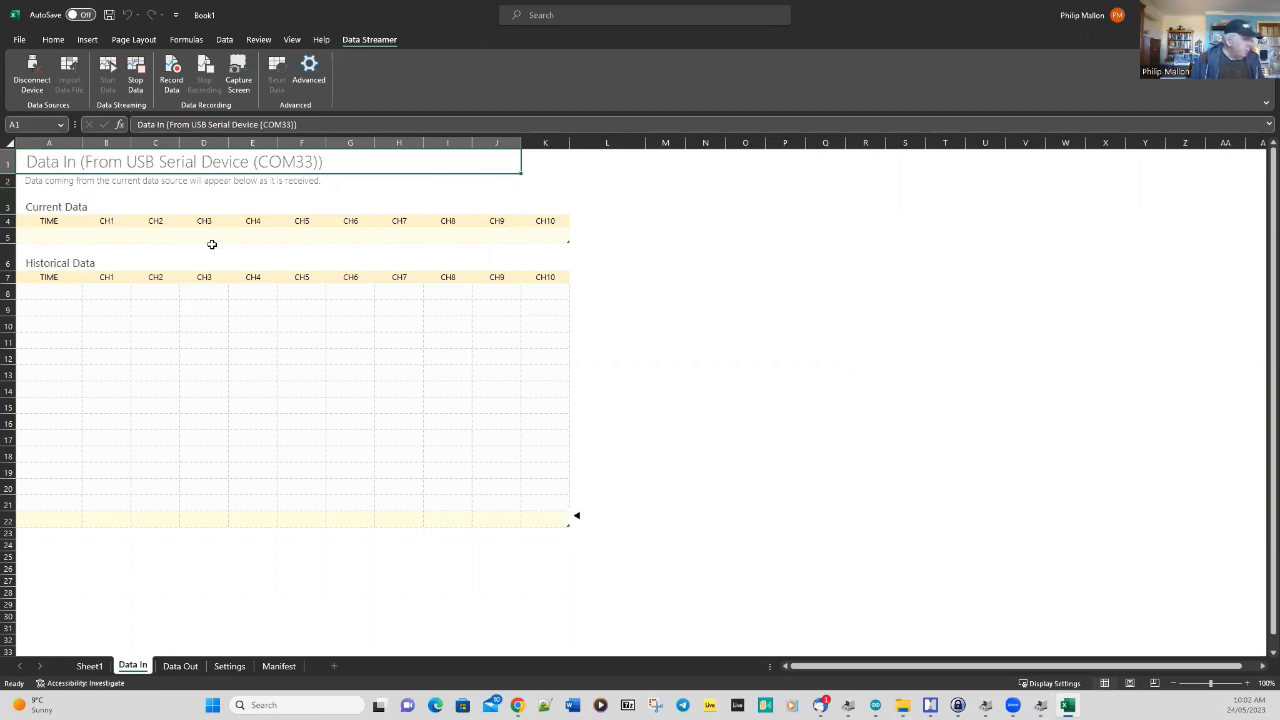
pyautogui.moveTo(239, 257)
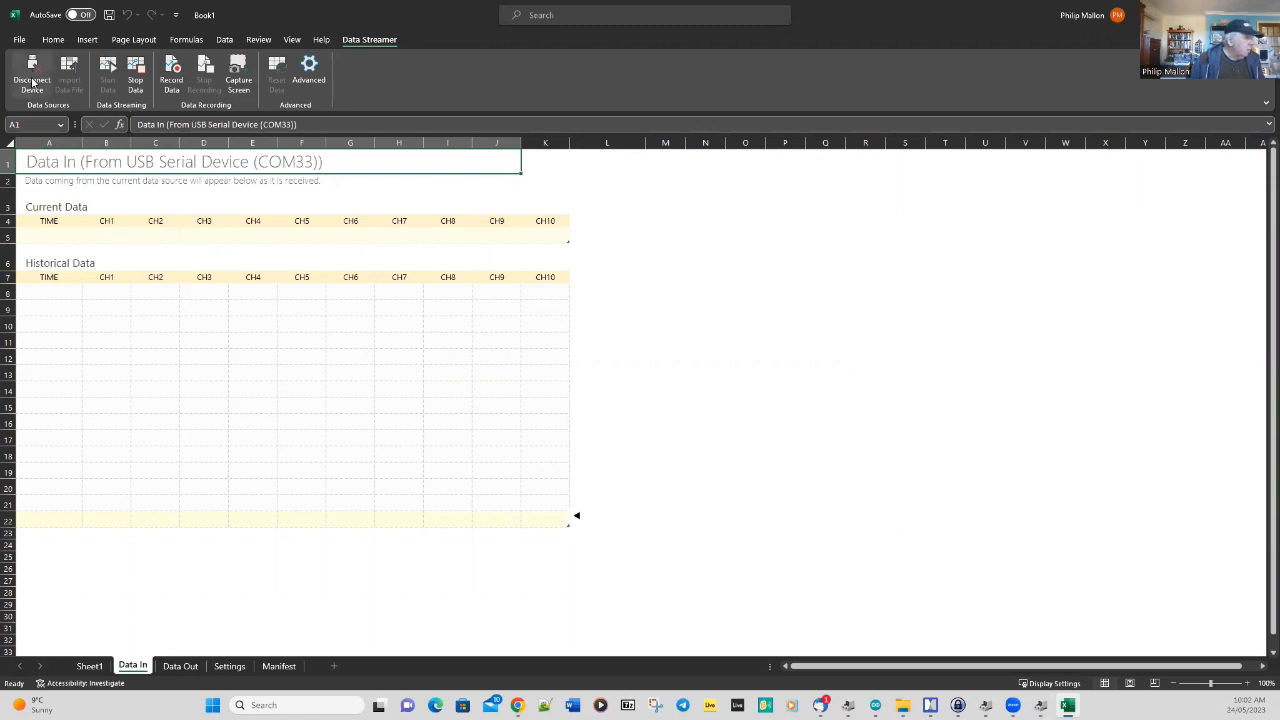
pyautogui.click(31, 75)
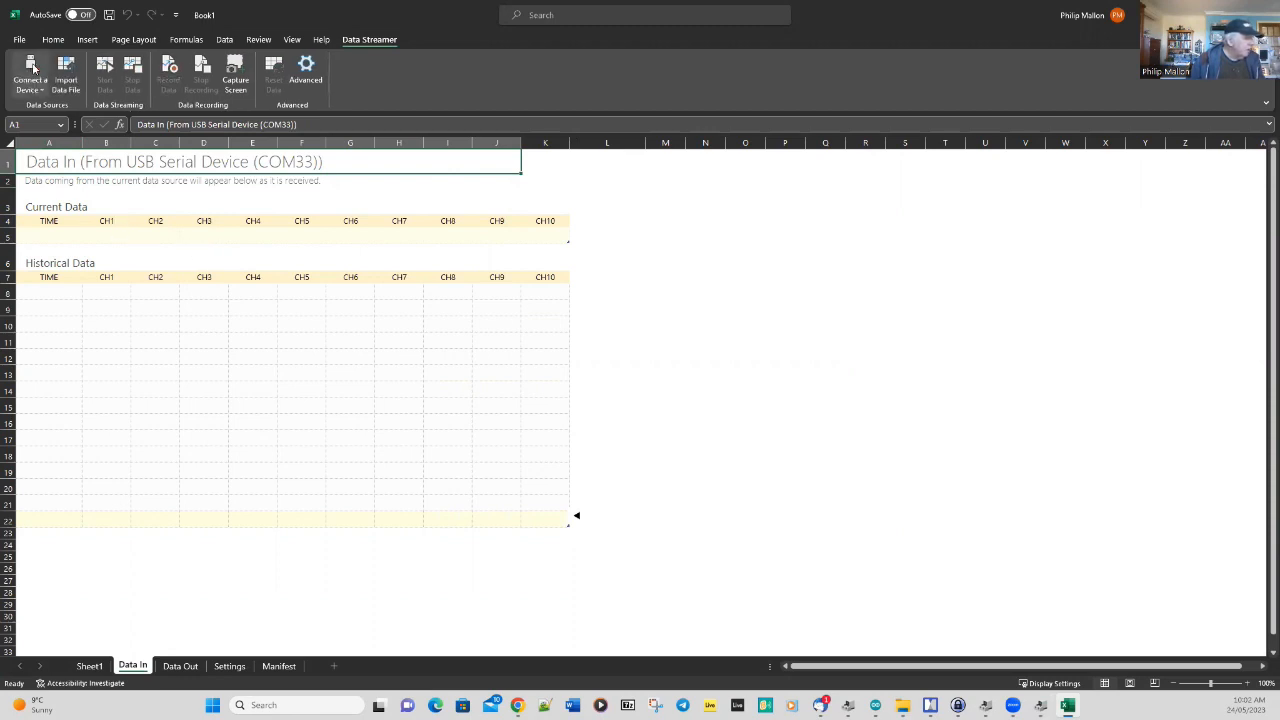
pyautogui.click(30, 70)
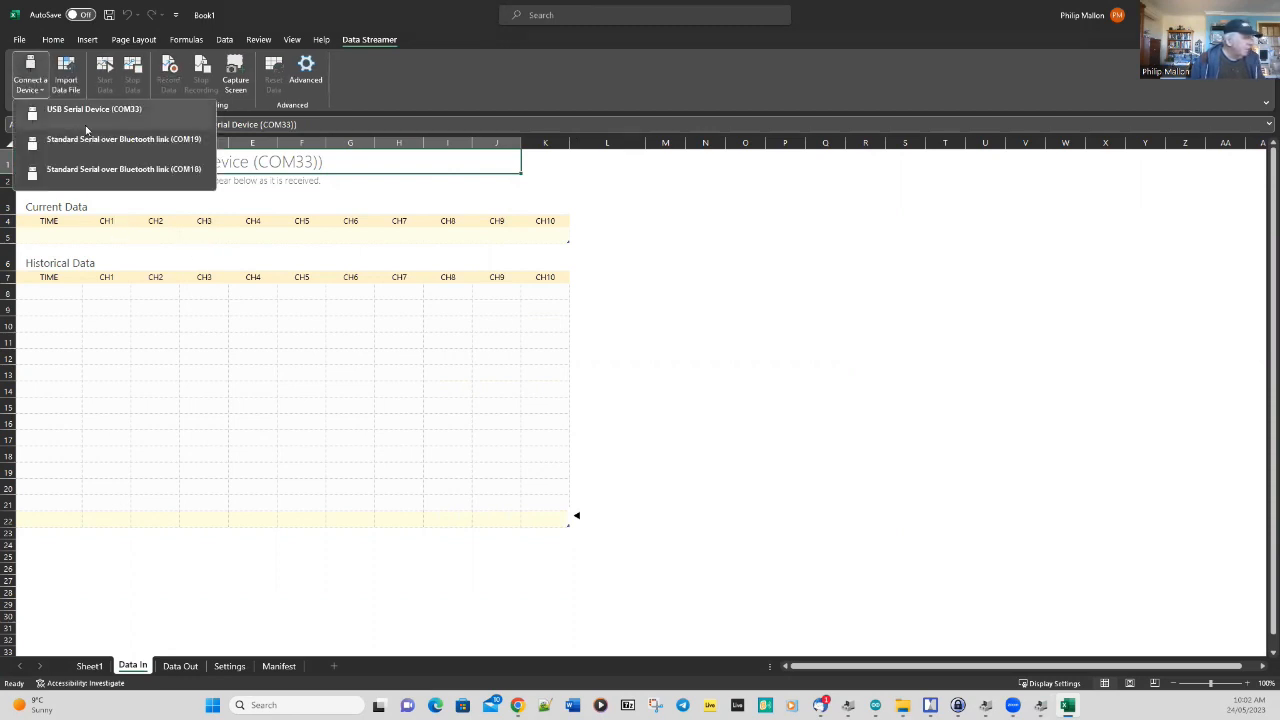
pyautogui.click(94, 109)
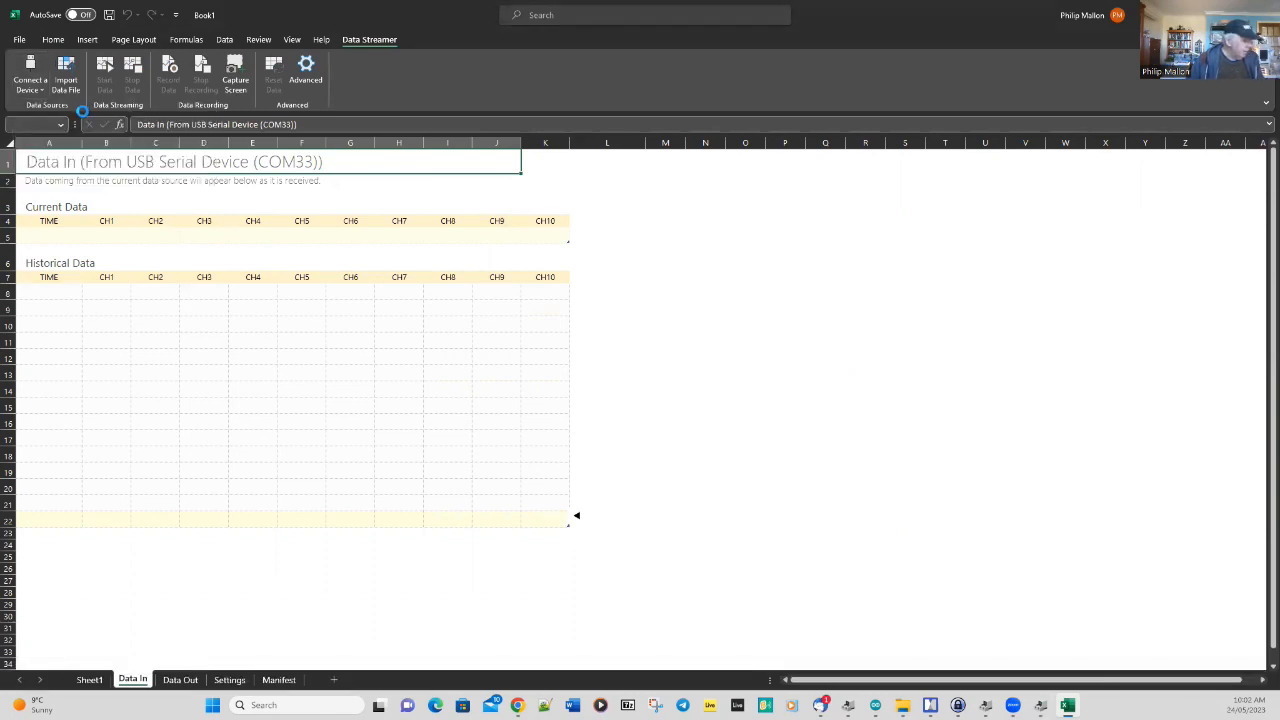
pyautogui.click(30, 75)
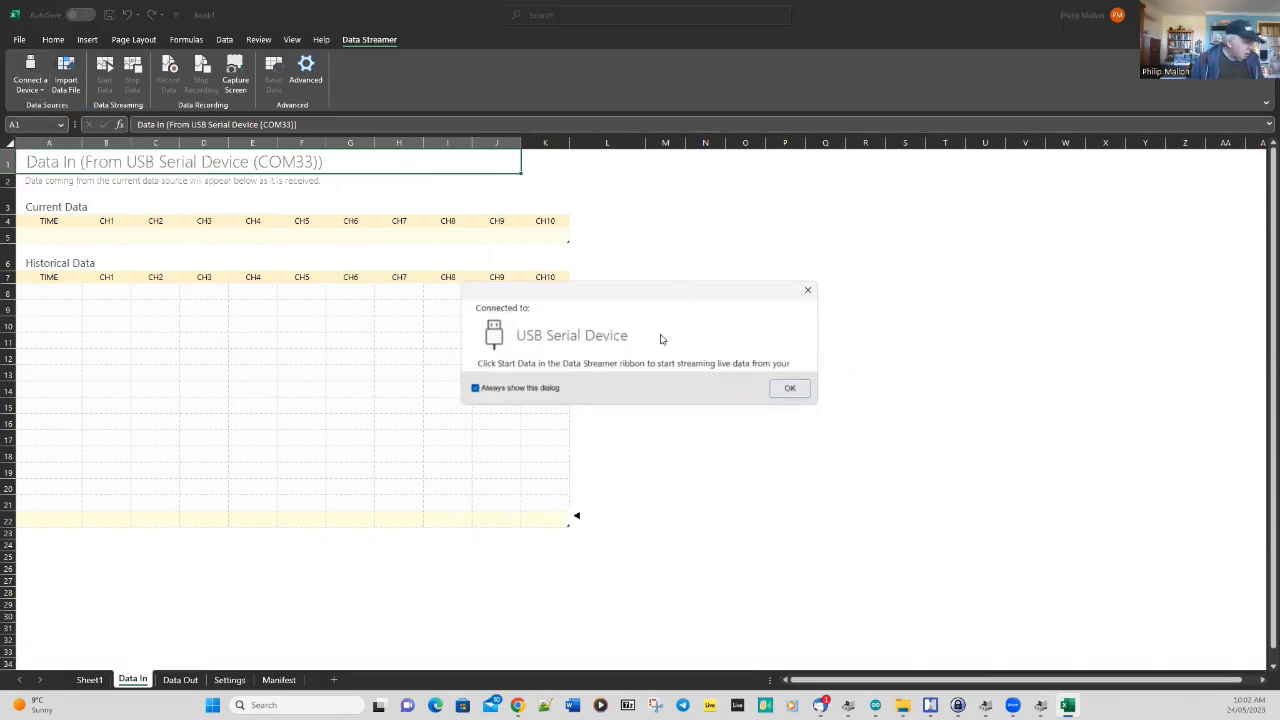
pyautogui.moveTo(697, 381)
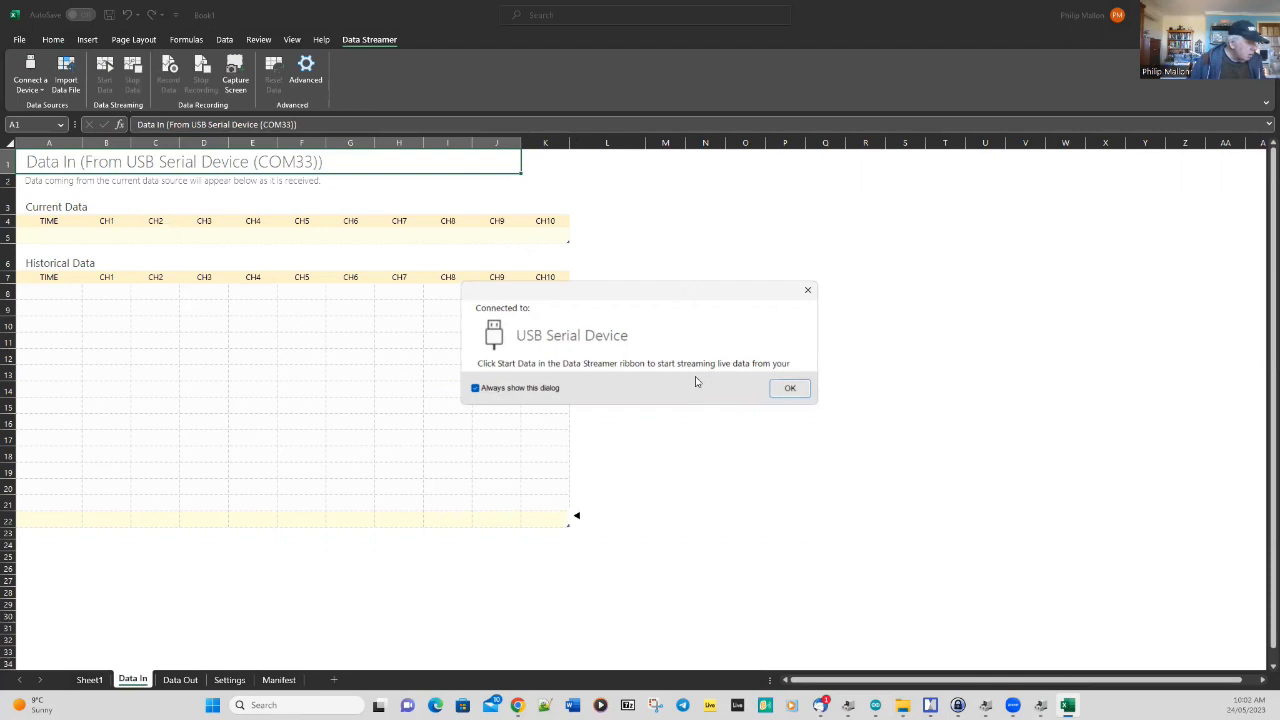
pyautogui.click(789, 388)
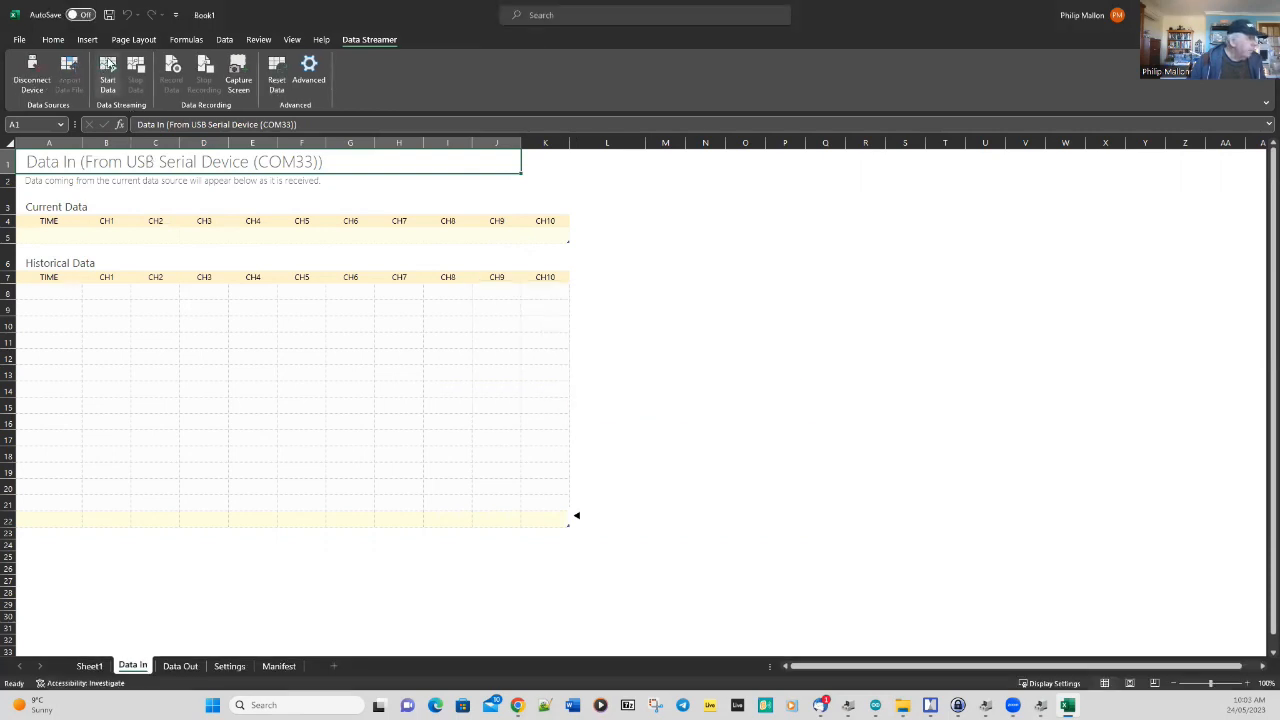
# - Start Data so timestamped CH1–CH3 readings like 15, 13.9, 61.9 fill Data In
pyautogui.click(107, 75)
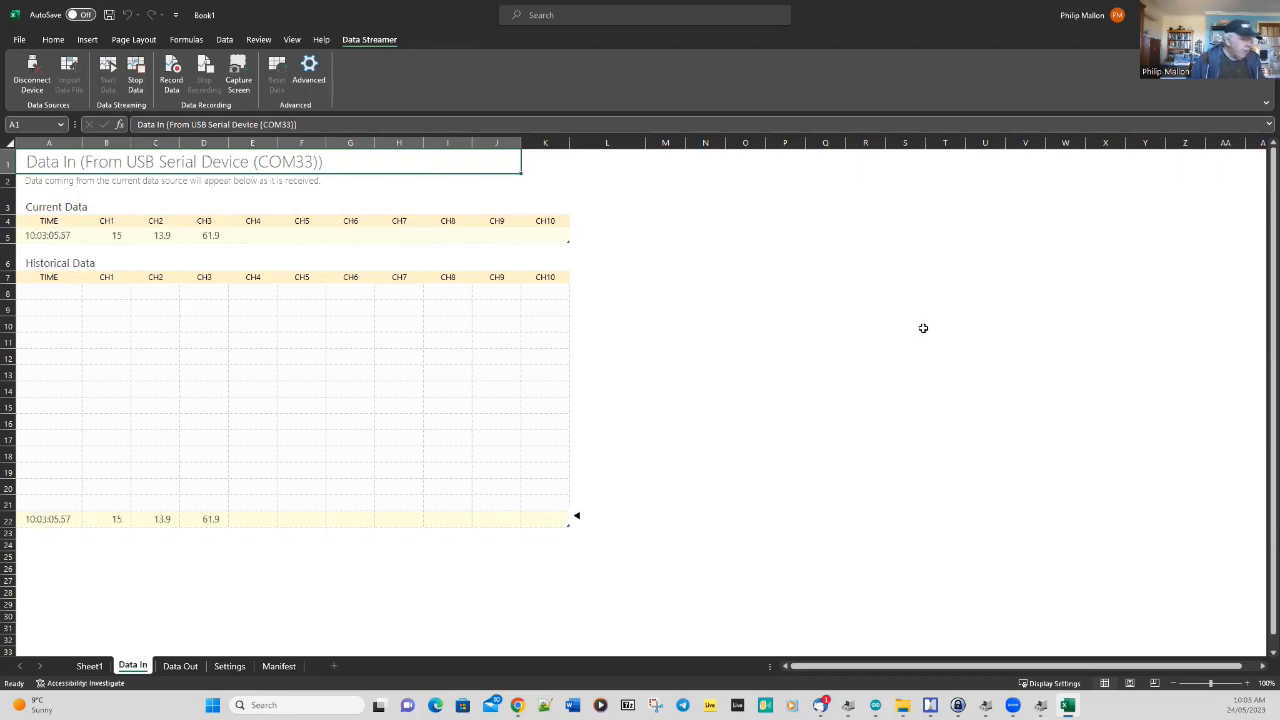
pyautogui.moveTo(889, 366)
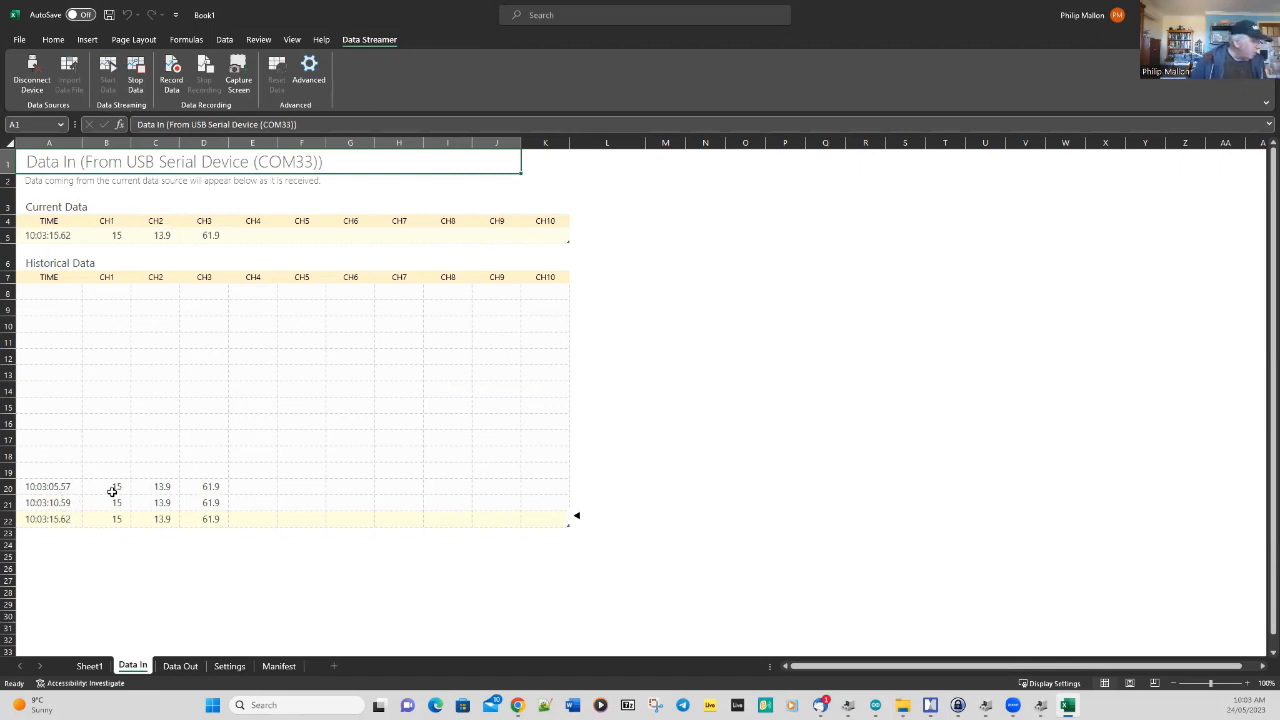
pyautogui.moveTo(113, 489)
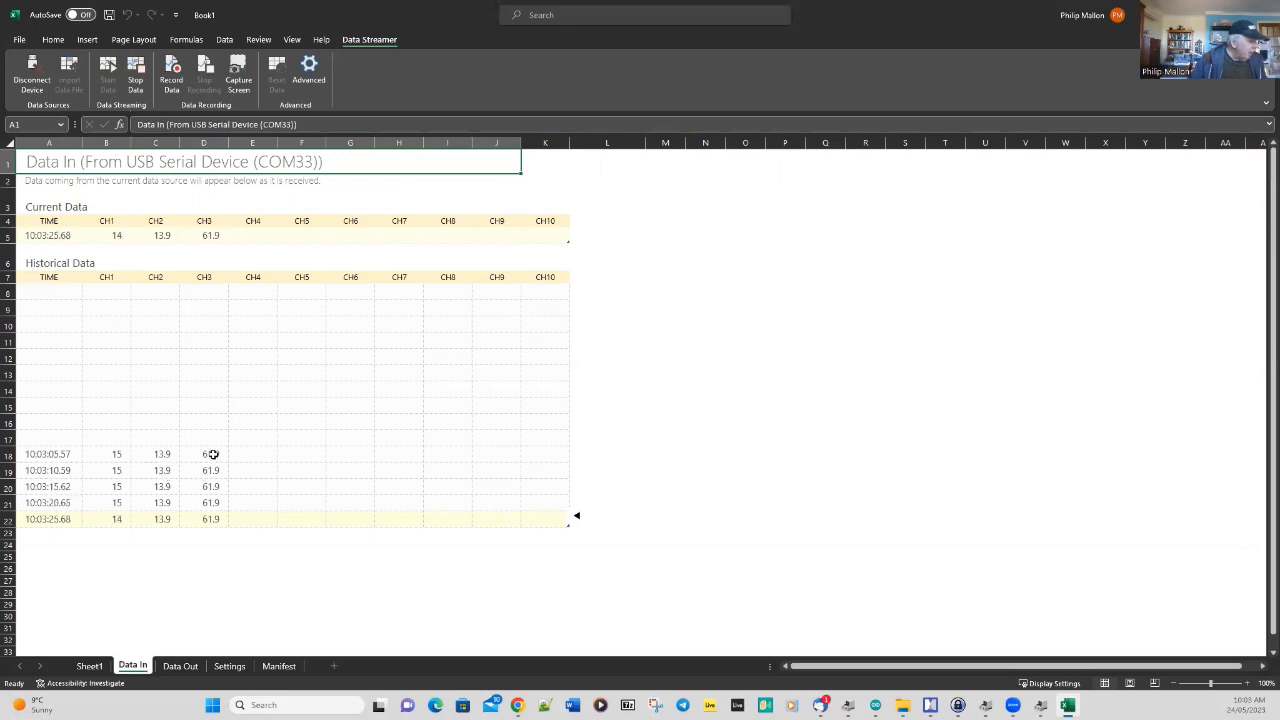
pyautogui.moveTo(224, 458)
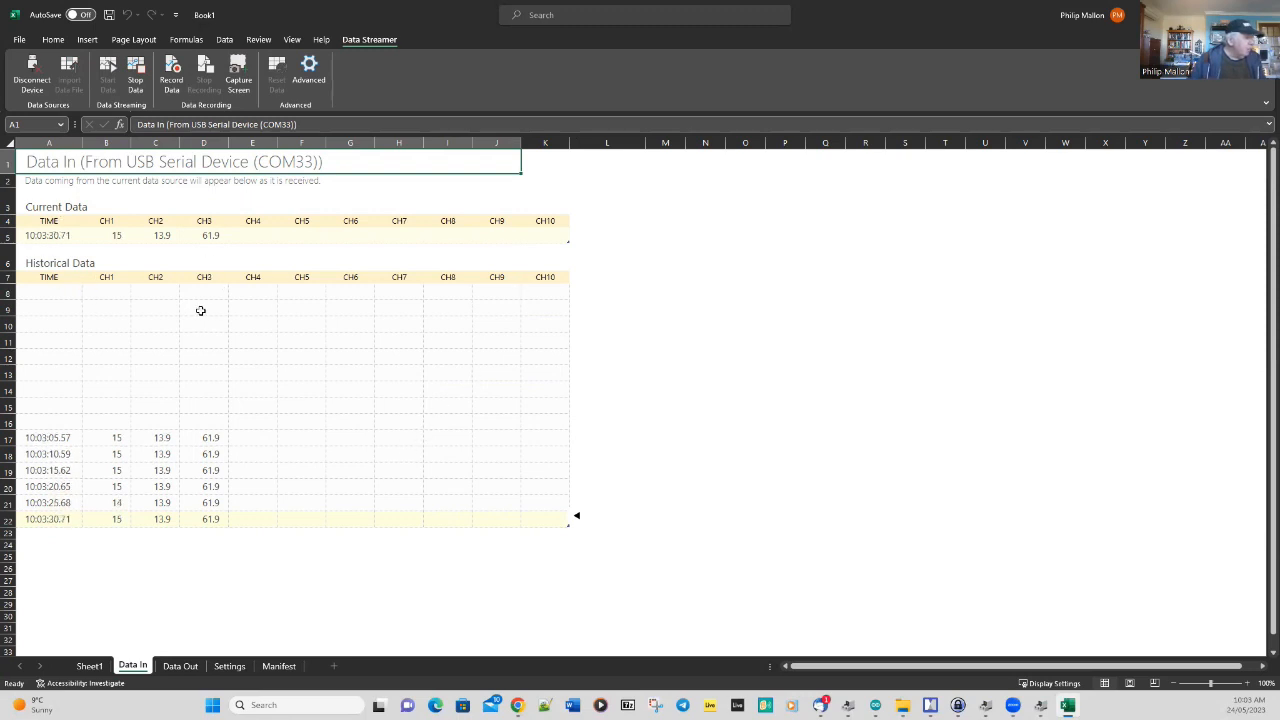
pyautogui.moveTo(278, 311)
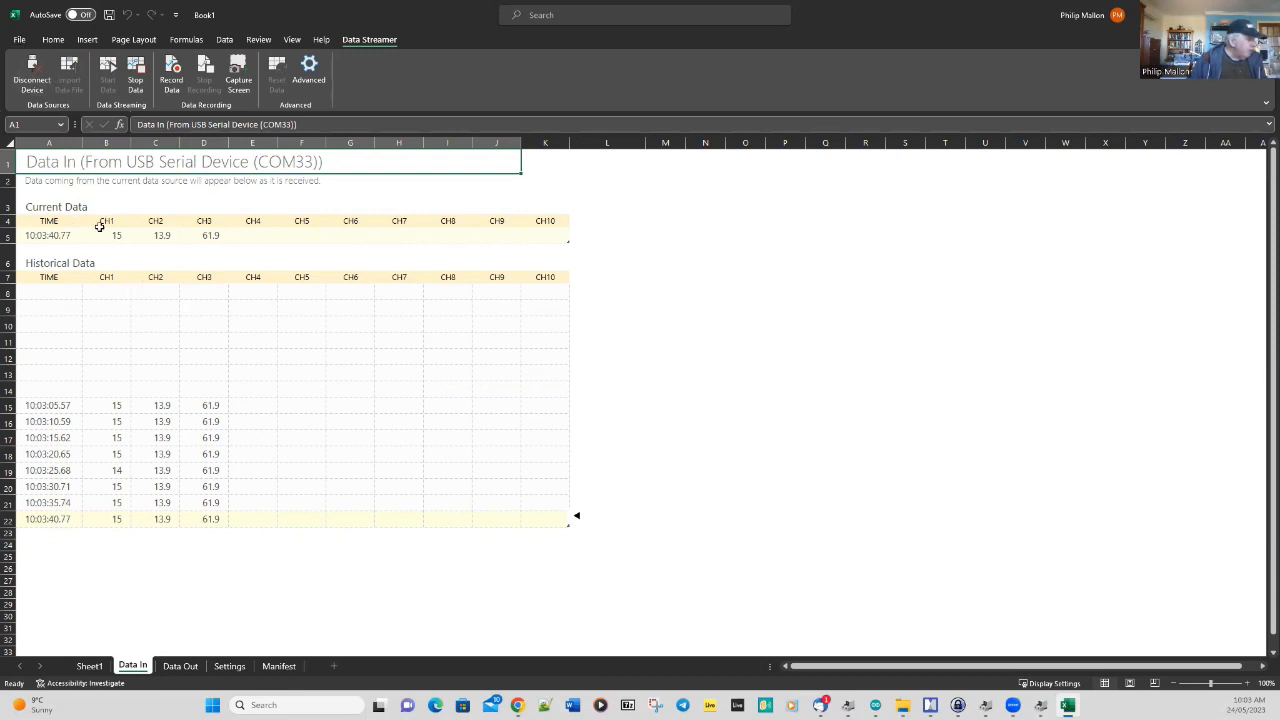
pyautogui.moveTo(210, 278)
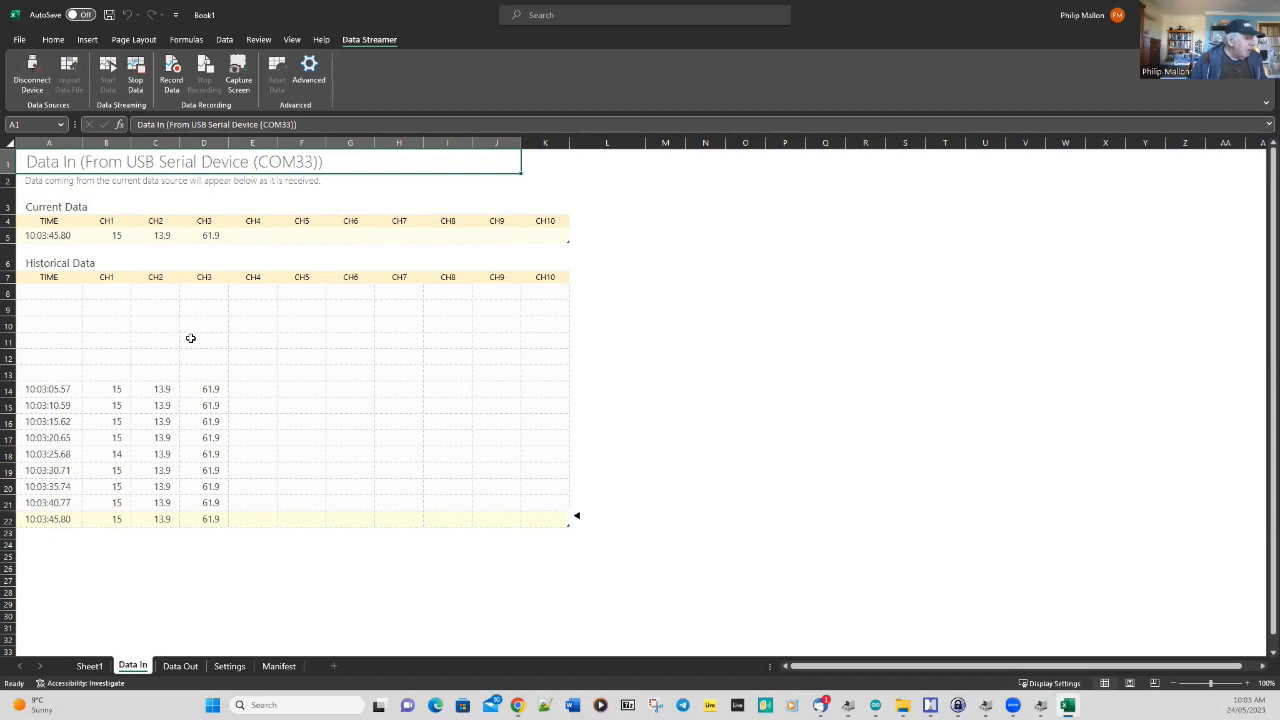
pyautogui.moveTo(135, 367)
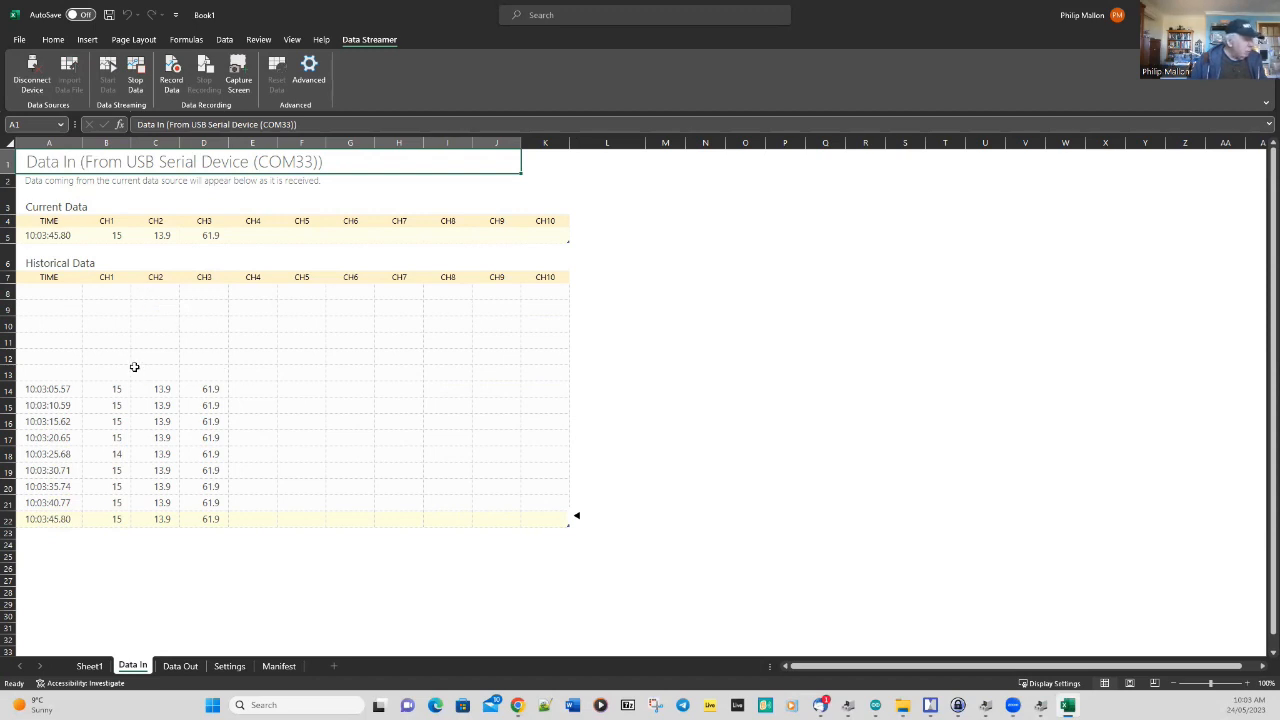
pyautogui.moveTo(1164, 457)
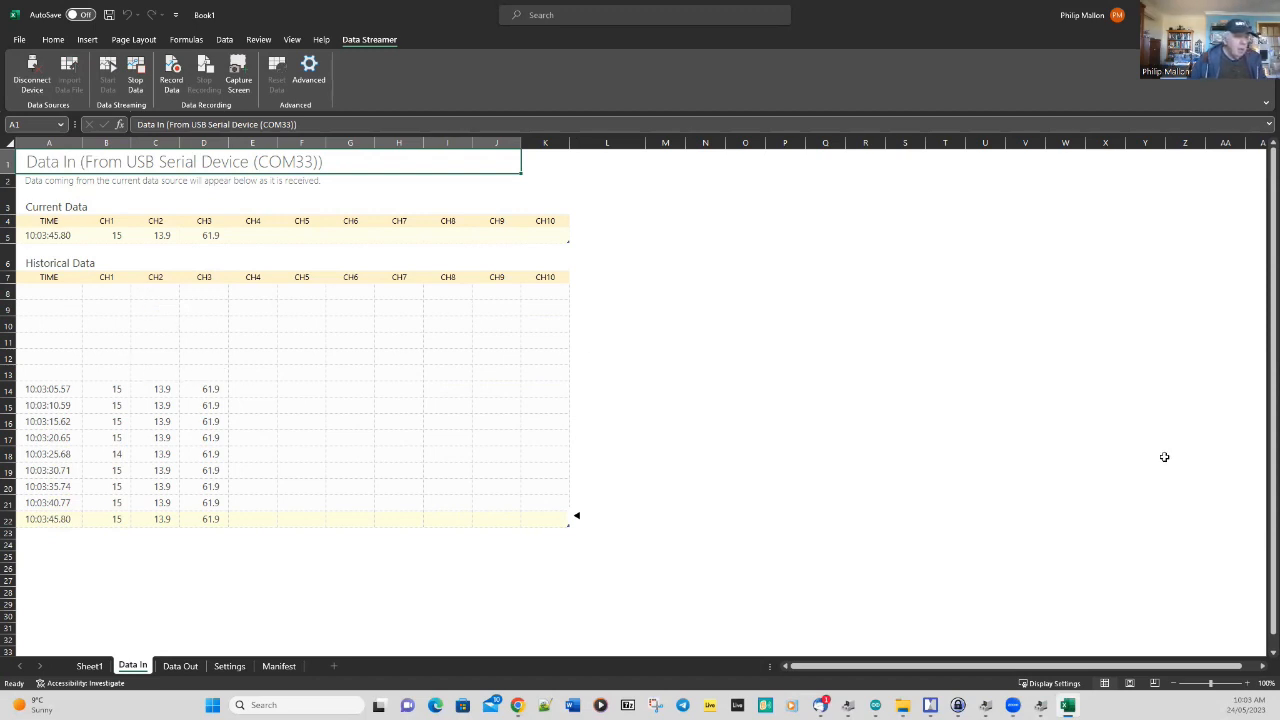